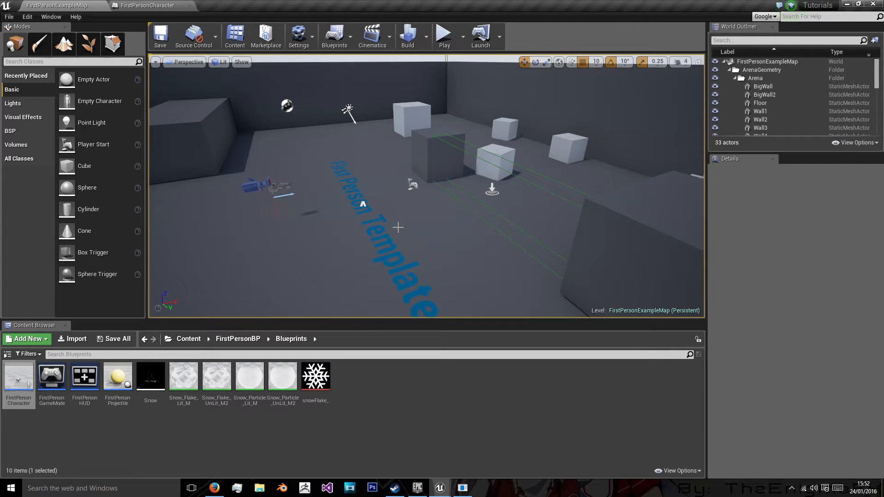
mouse_move(446, 424)
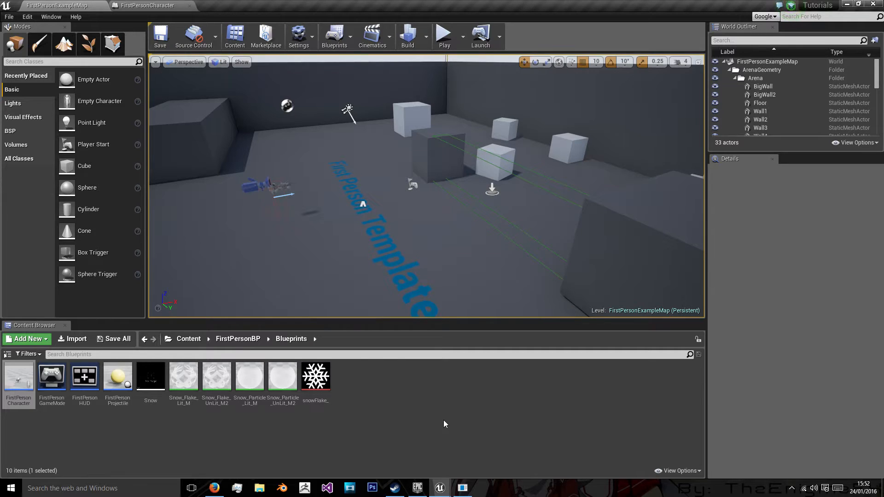
mouse_move(415, 400)
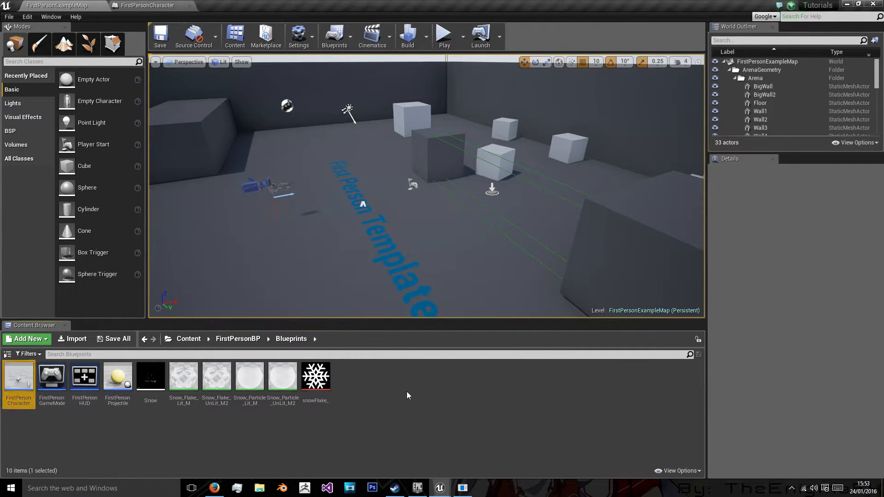
Step: Begin a new Blueprint Class from Add New, for the EnemyHealth Actor Component
click(26, 339)
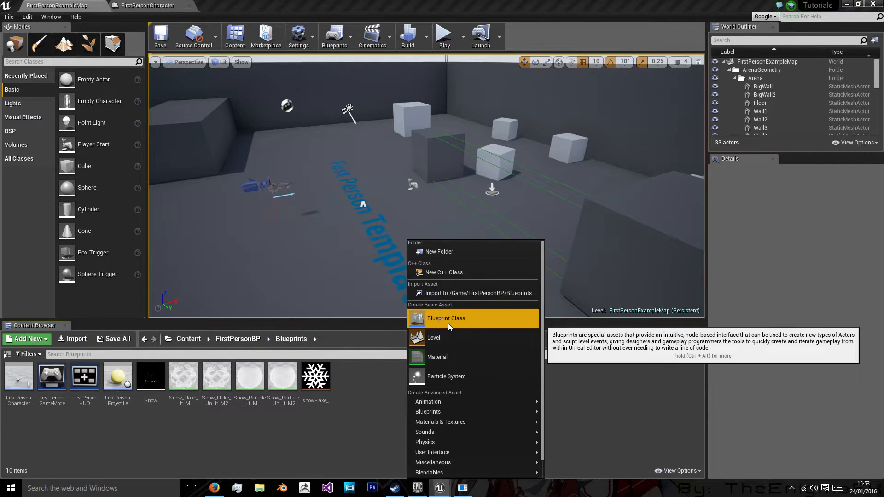
click(446, 318)
text(EnemyHealth)
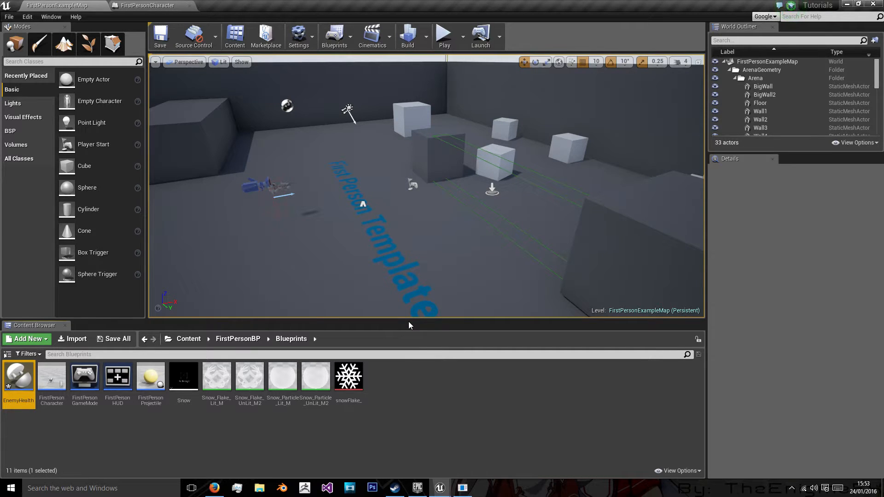
Step: Open EnemyHealth, add functions TakeDamage and Death, and show the TakeDamage graph
double_click(19, 376)
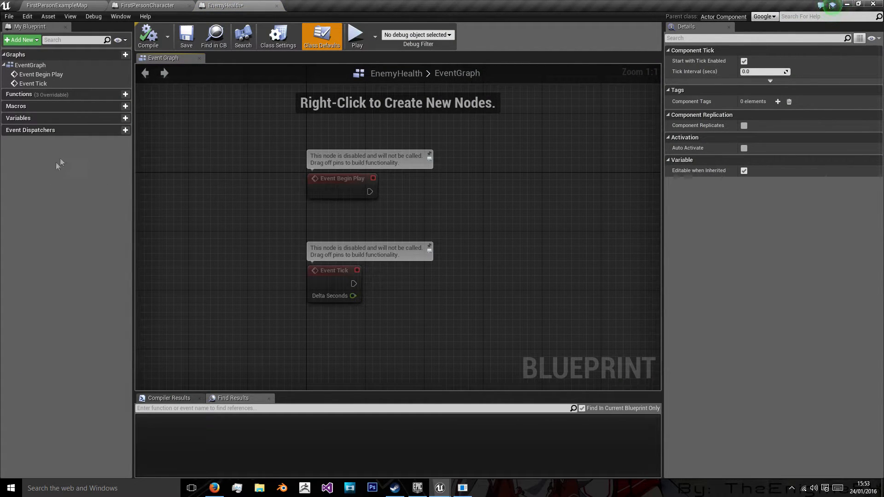
click(124, 118)
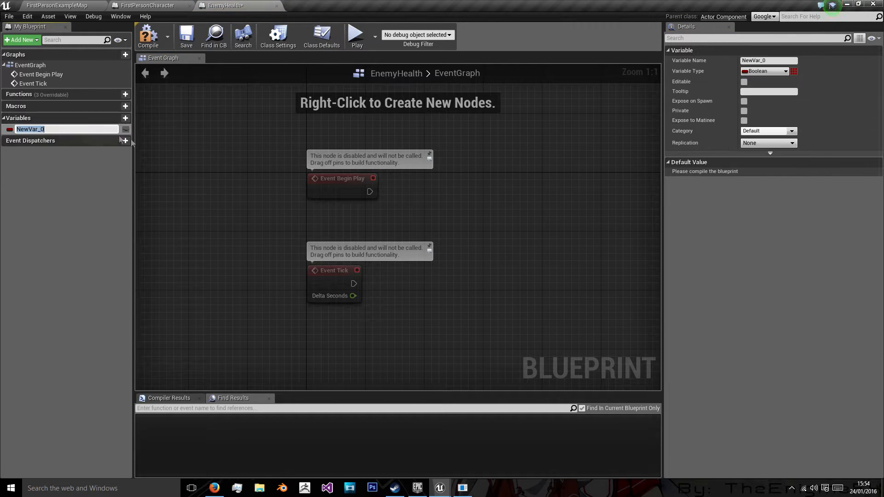
click(124, 94)
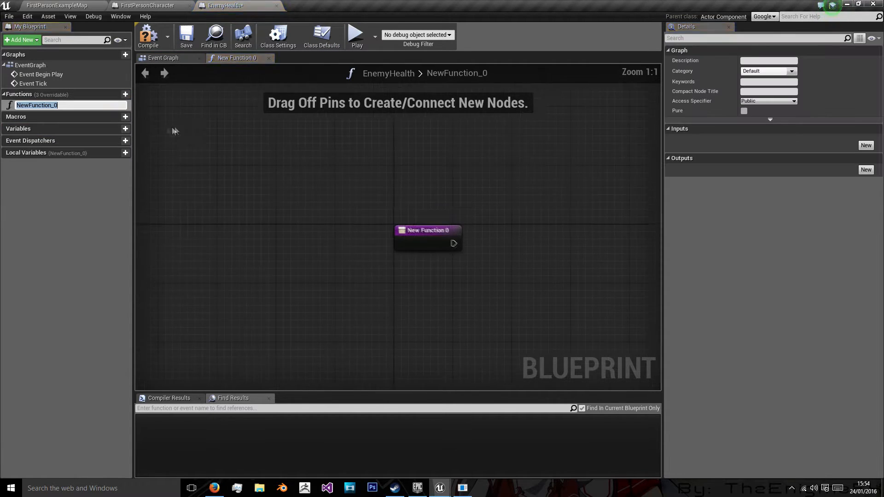
text(TakeDamage)
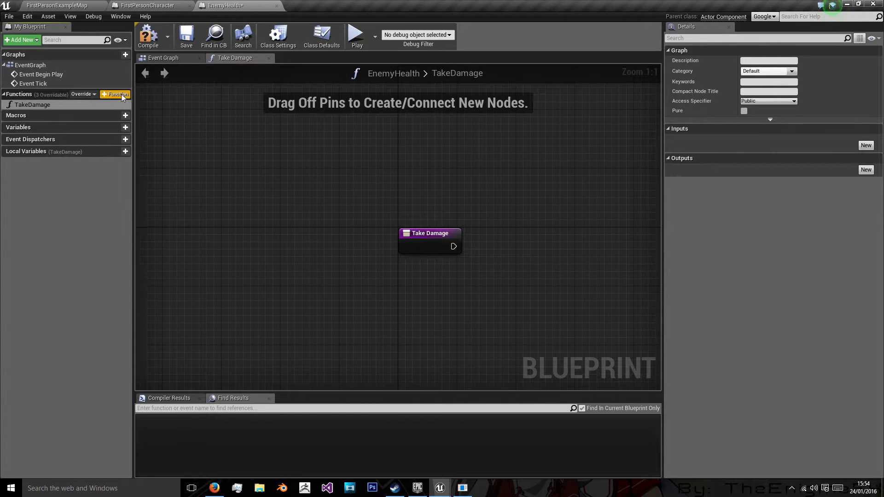
click(115, 95)
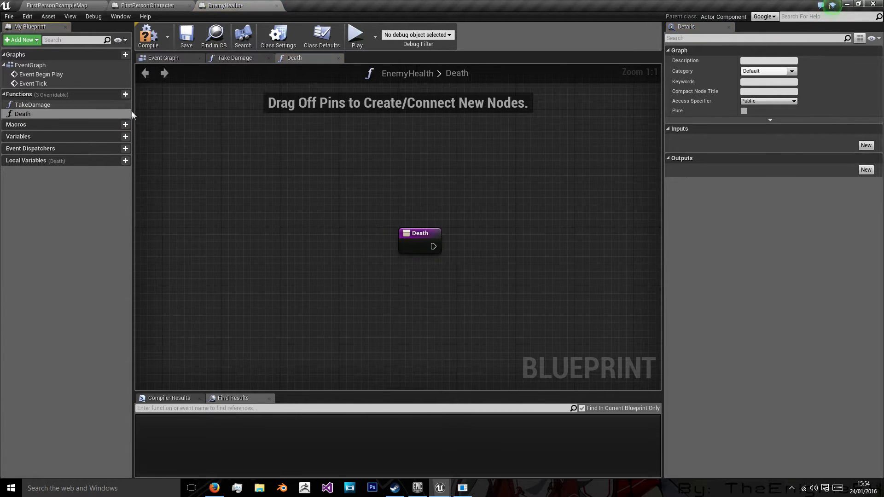
click(234, 57)
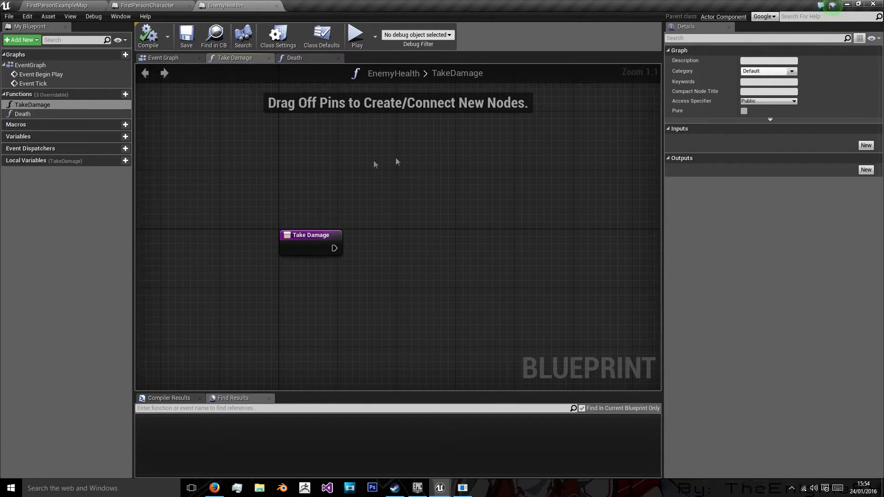
mouse_move(416, 209)
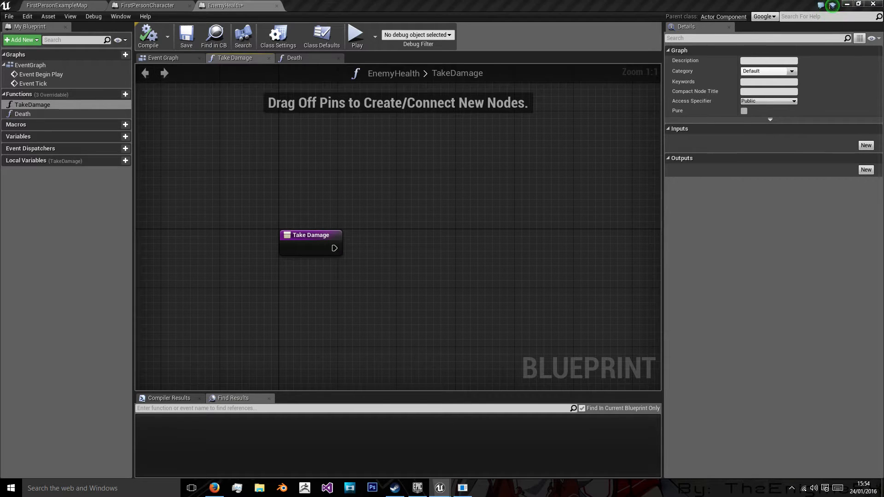
Step: Add integer inputs Damage and Health to TakeDamage
drag(310, 243, 344, 266)
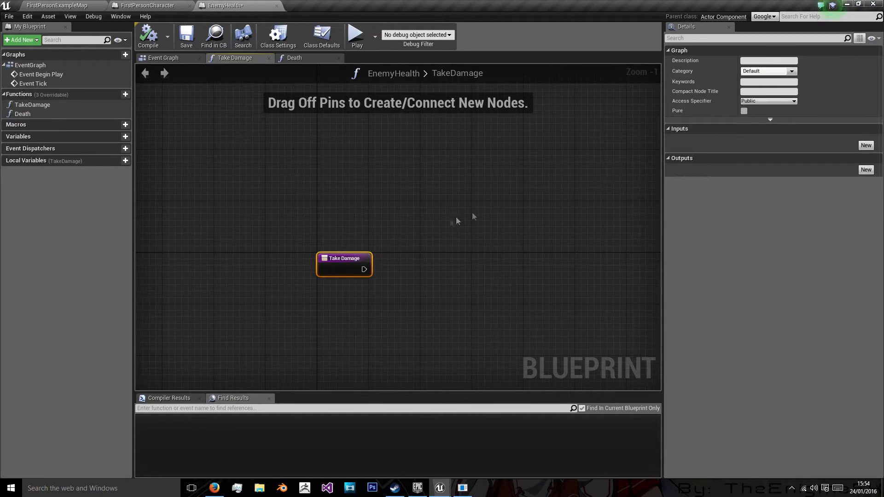
click(865, 145)
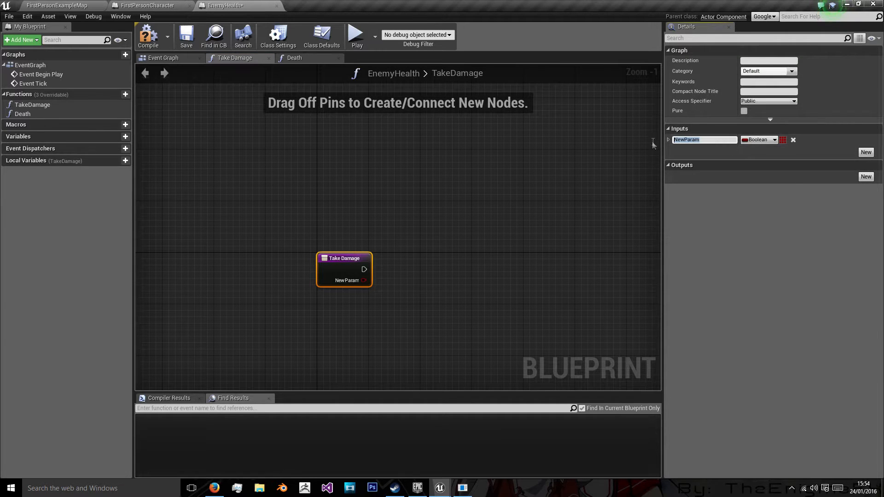
text(Damage)
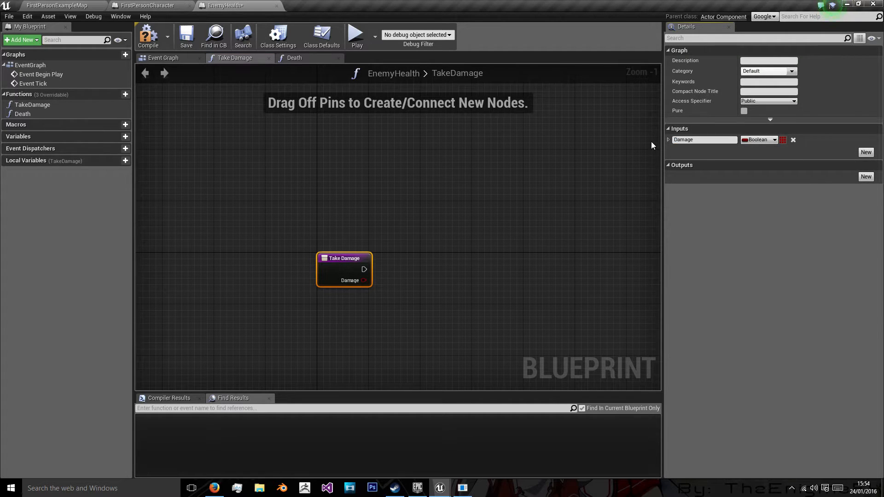
click(759, 140)
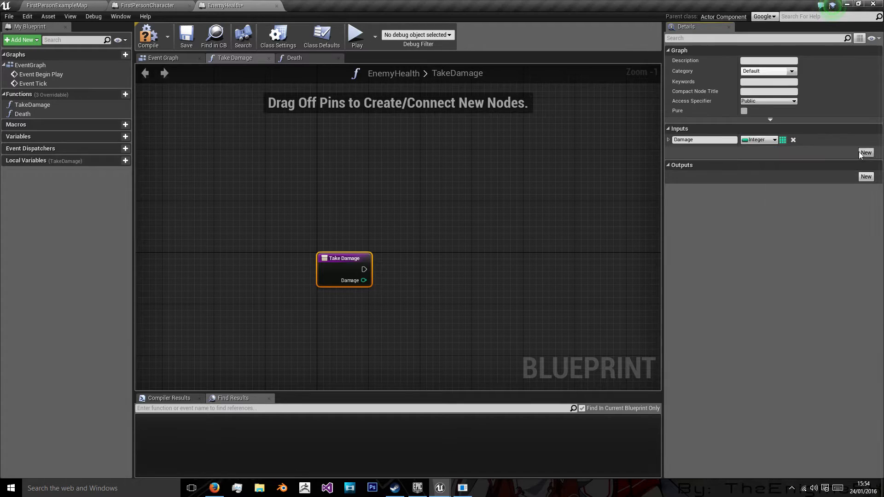
click(866, 153)
text(Health)
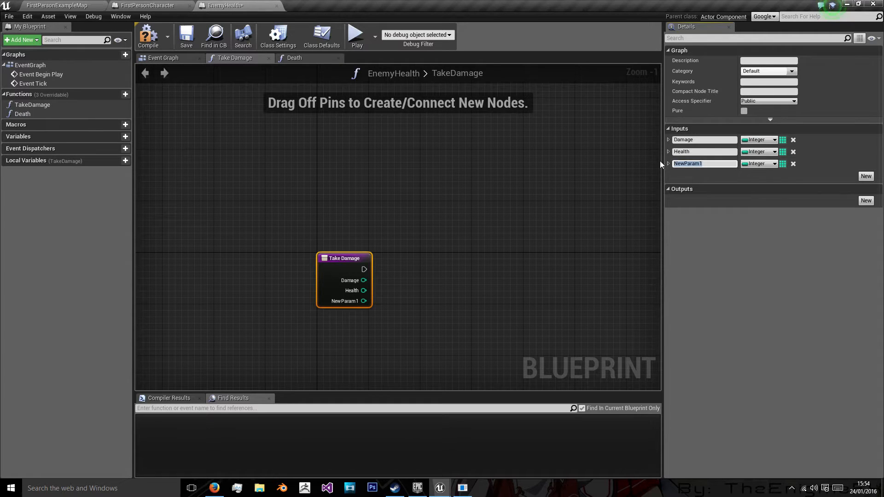
click(793, 164)
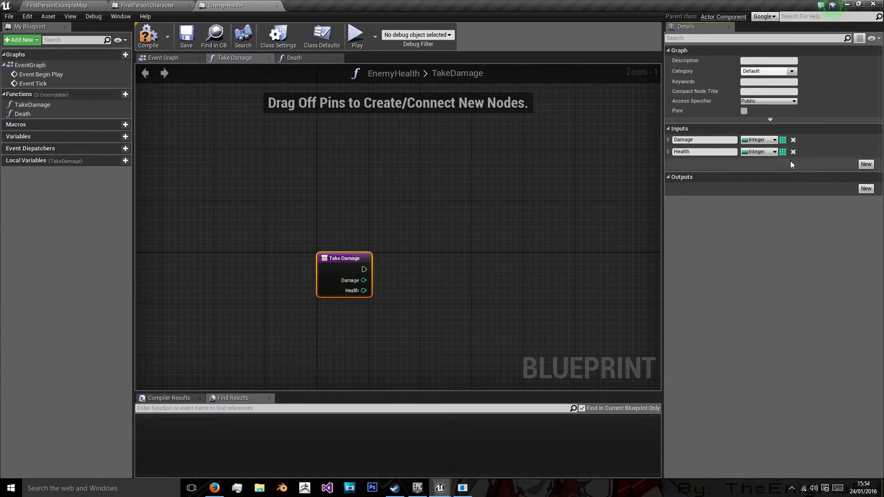
Step: Add an Enemy input typed as a Character object reference
click(866, 164)
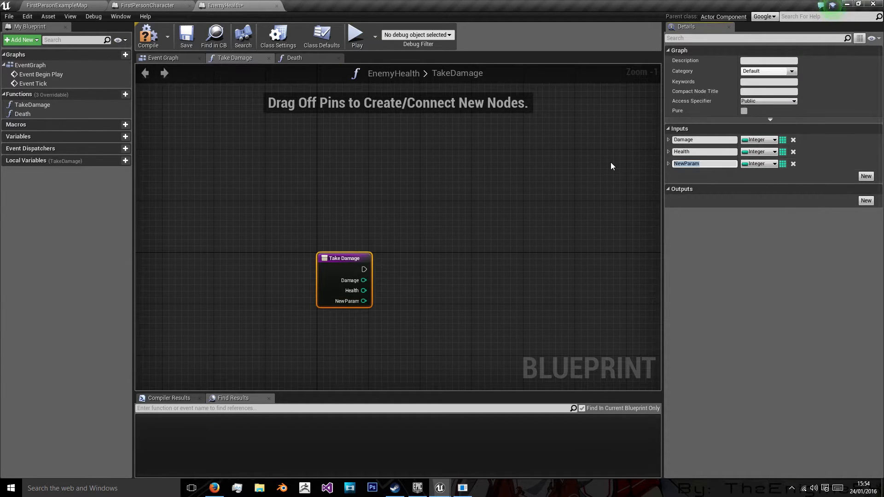
text(Enemy)
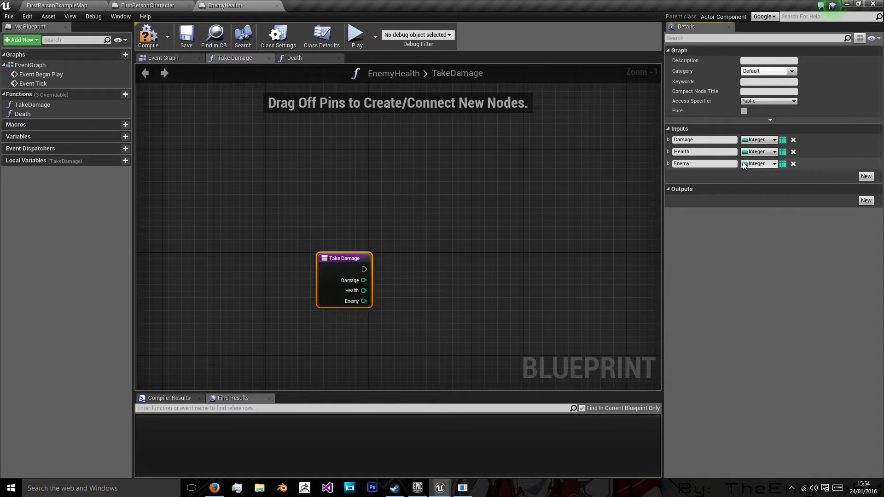
text(charact)
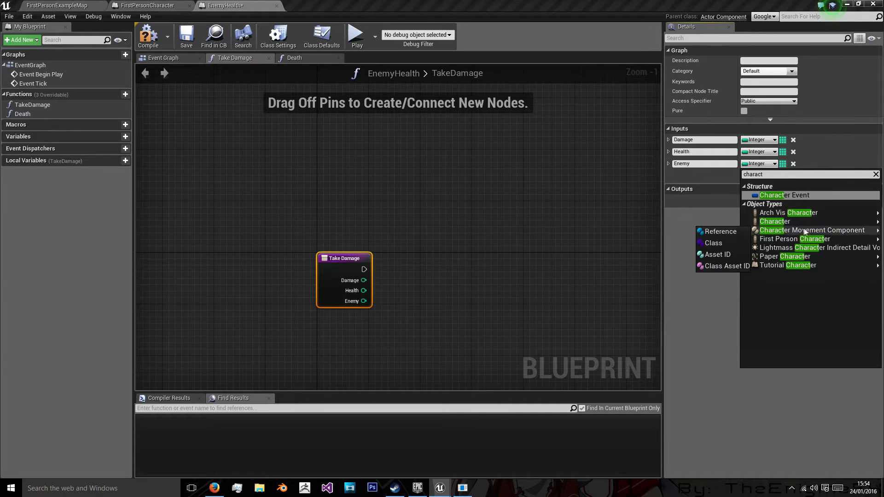
click(775, 221)
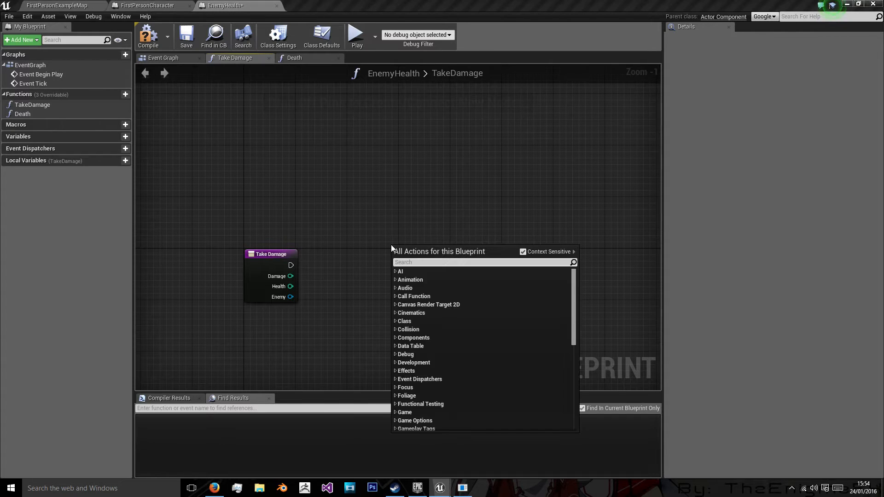
Step: Subtract Damage from Health and compare the remaining health against zero for the Branch
text(integer)
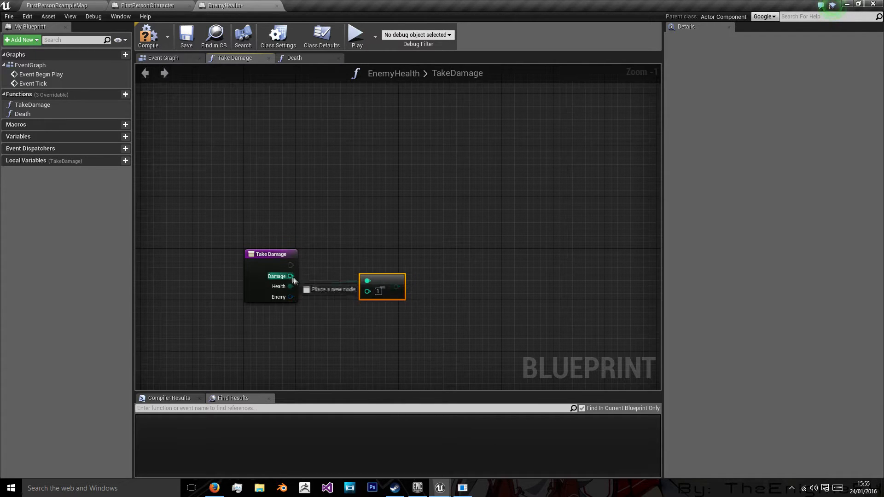
drag(291, 276, 367, 291)
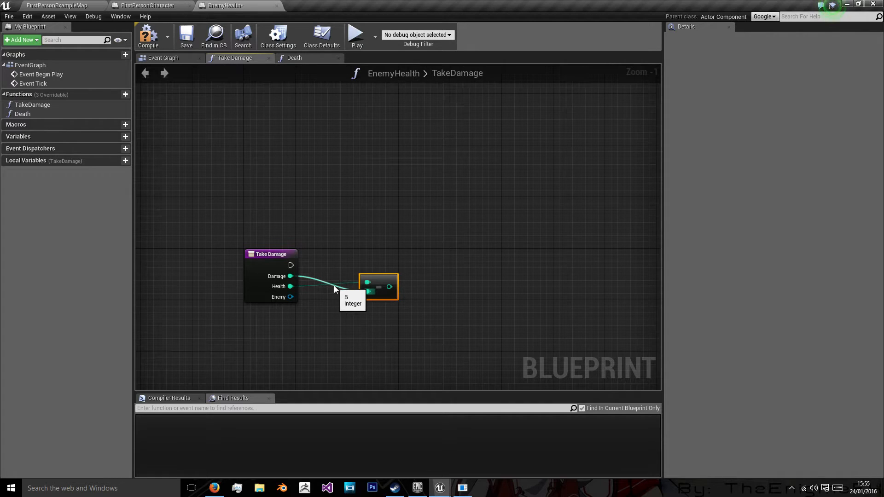
mouse_move(360, 287)
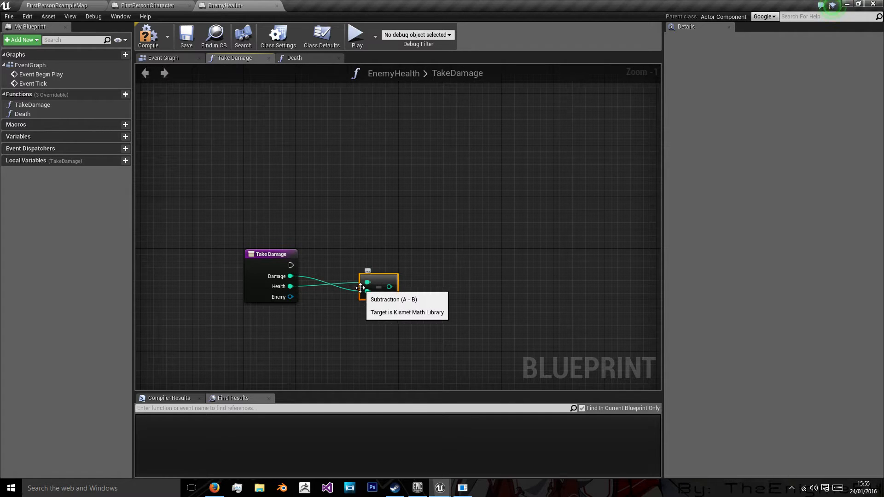
drag(378, 286, 372, 282)
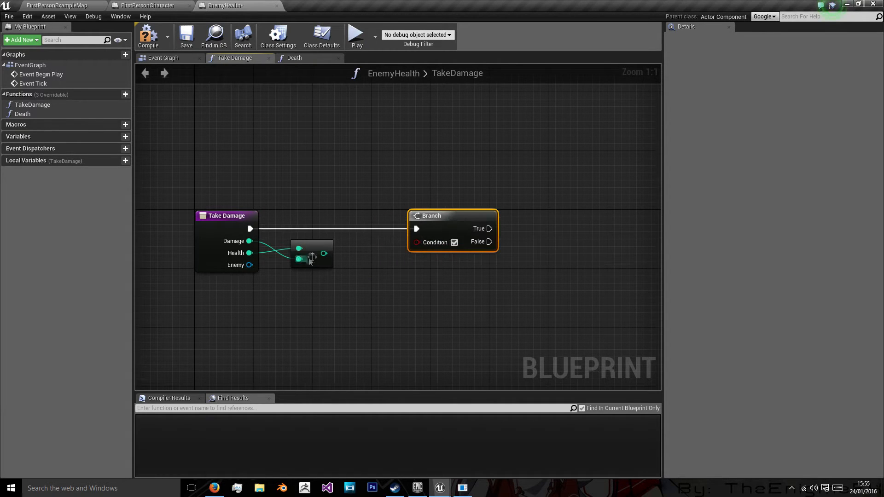
drag(324, 259, 293, 297)
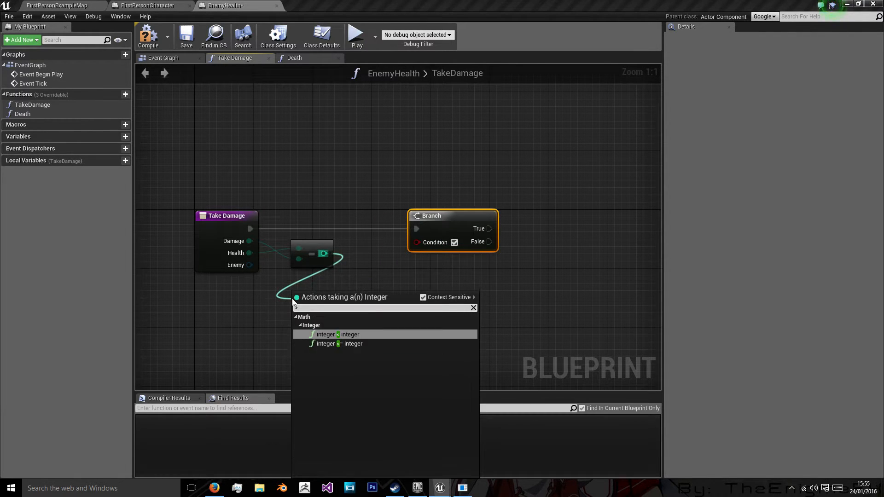
click(334, 335)
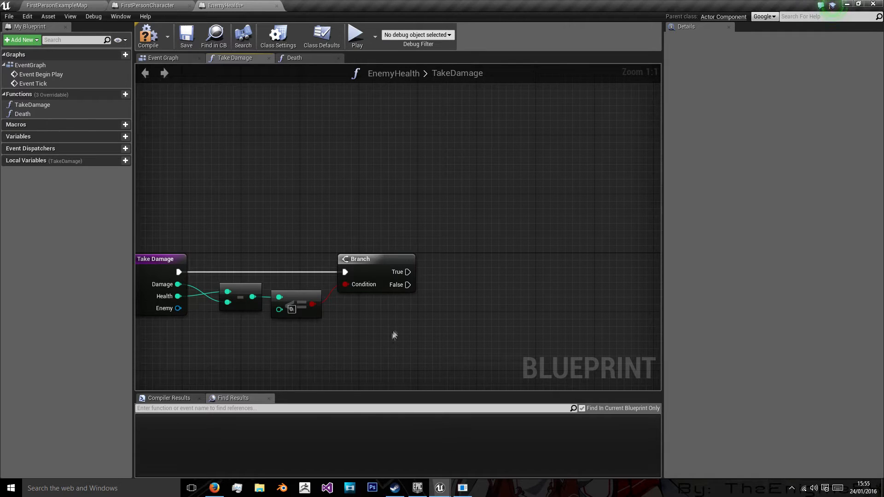
Step: Call Death on the true branch and return an integer NewHealth output
click(22, 114)
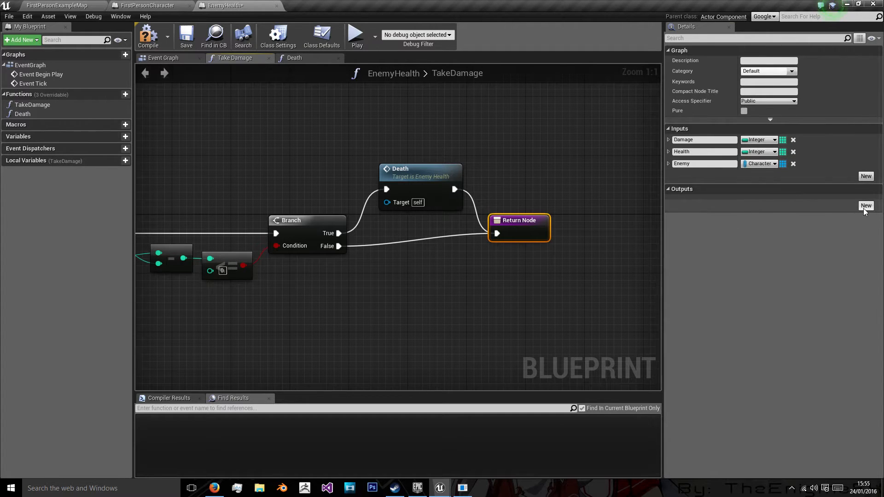
click(866, 205)
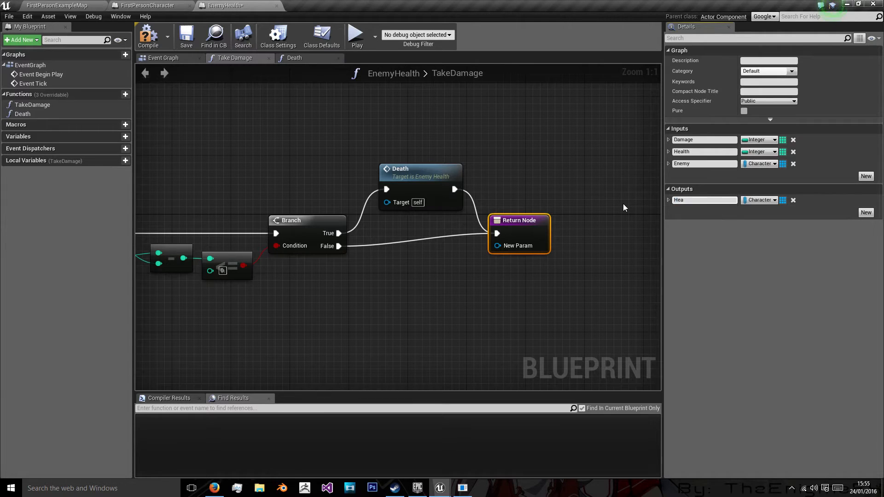
text(NewHealth)
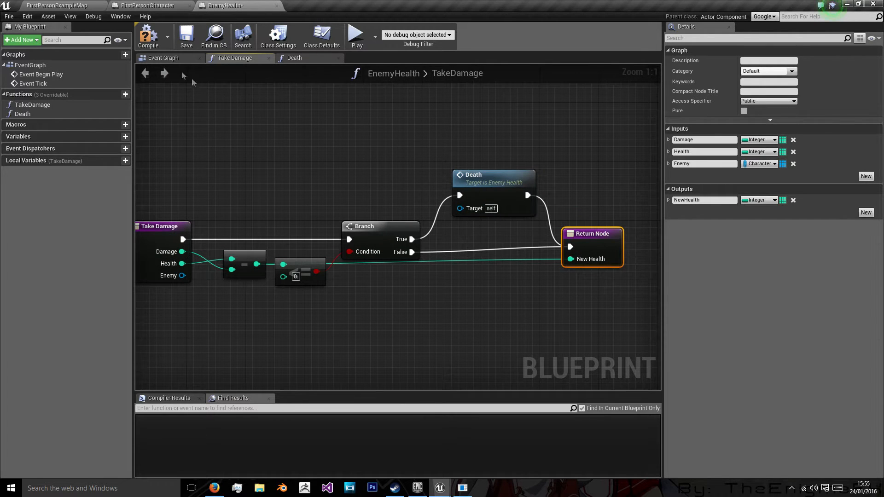
mouse_move(614, 274)
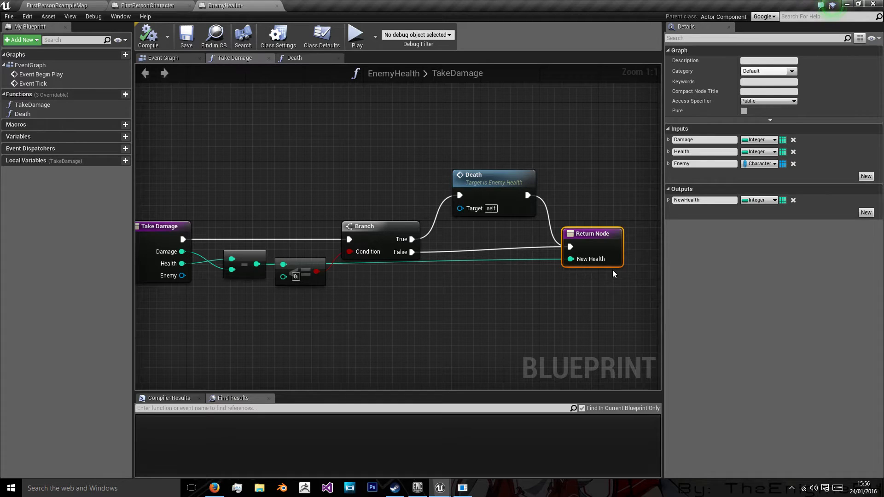
click(487, 177)
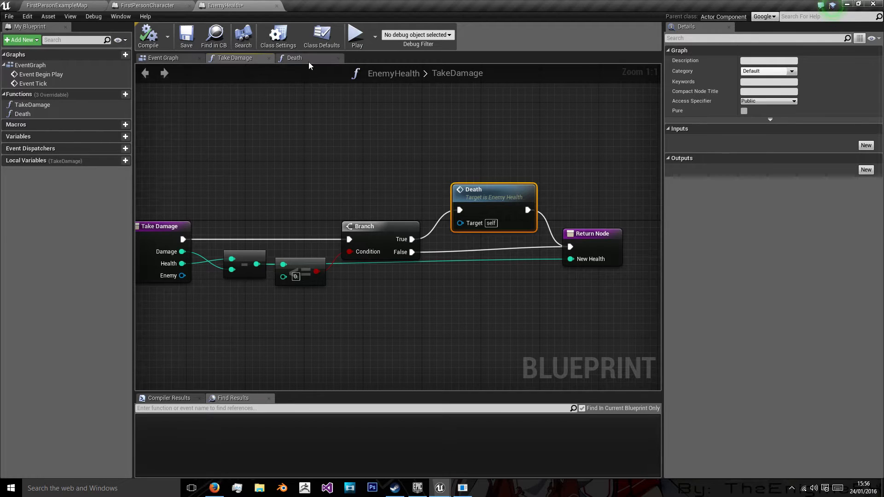
Step: Add an Enemy input of Character type to the Death function
click(294, 57)
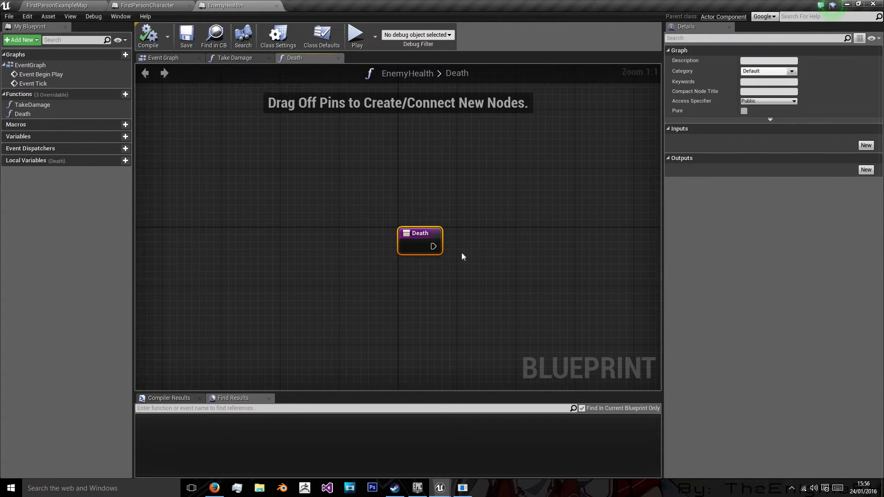
mouse_move(429, 214)
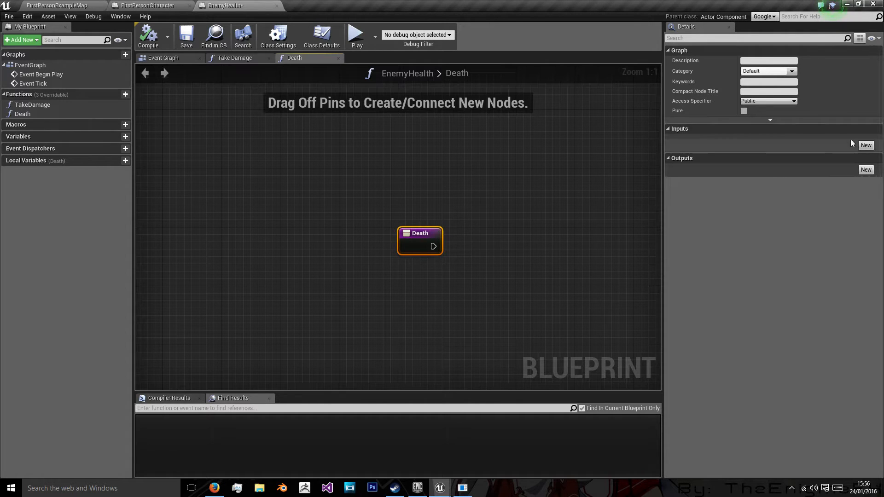
click(866, 145)
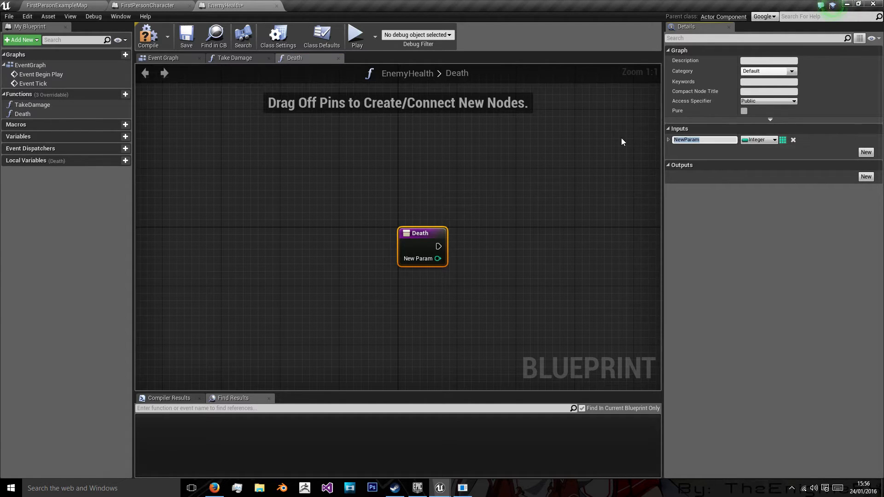
text(Enemy)
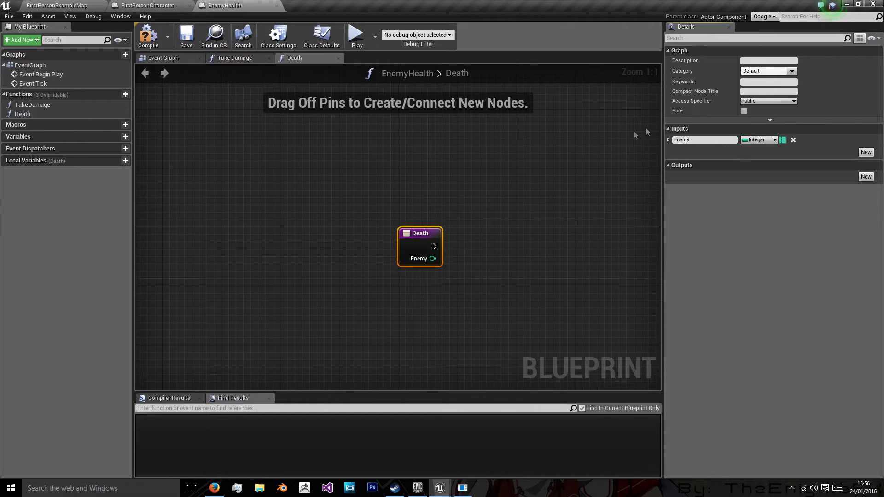
click(772, 140)
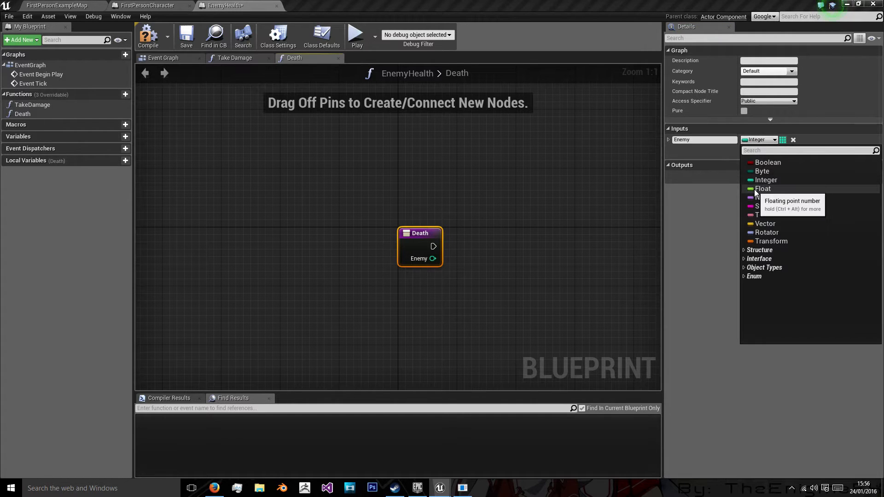
text(char)
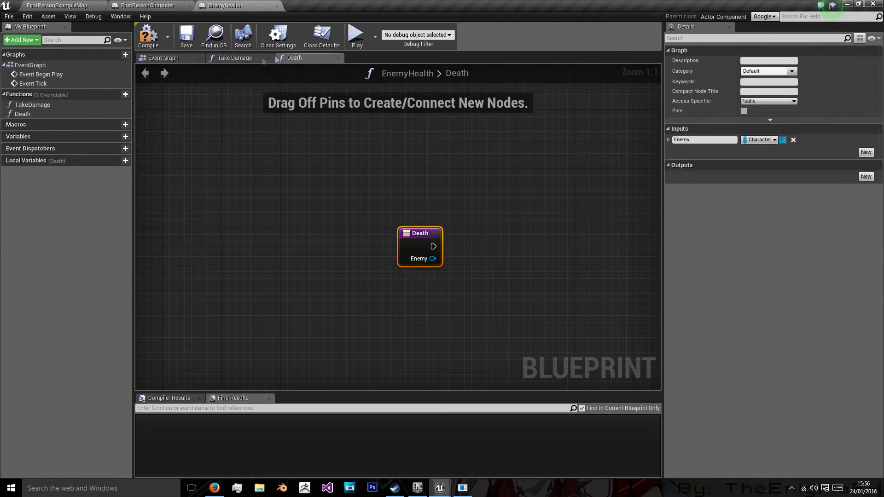
Step: Connect TakeDamage's Enemy pin to the Death call and move Death's entry node left
click(234, 58)
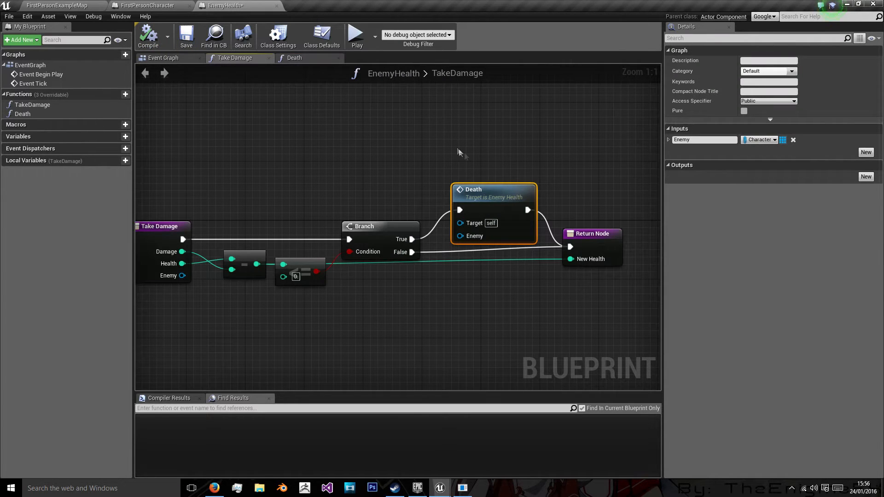
mouse_move(323, 157)
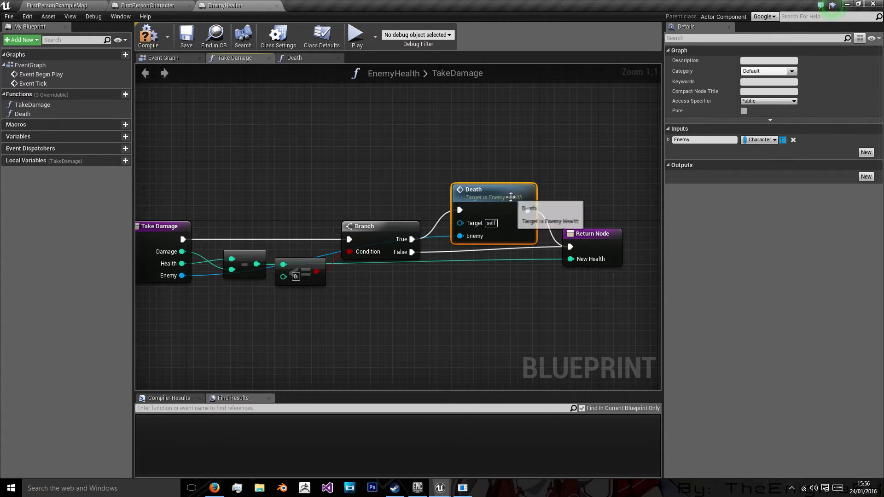
click(294, 57)
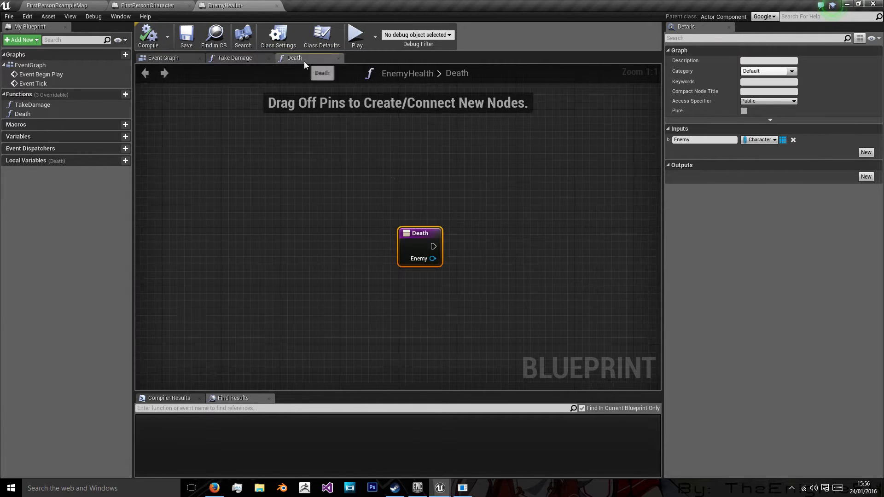
drag(420, 247, 283, 226)
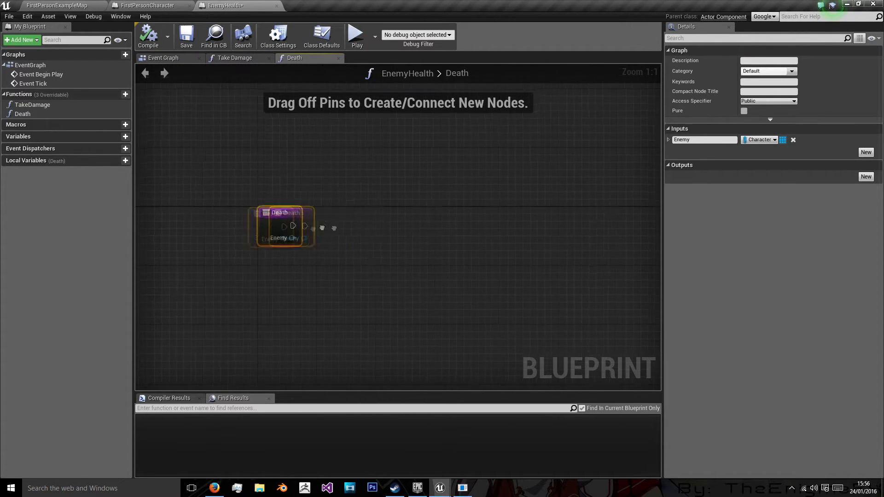
drag(282, 226, 252, 229)
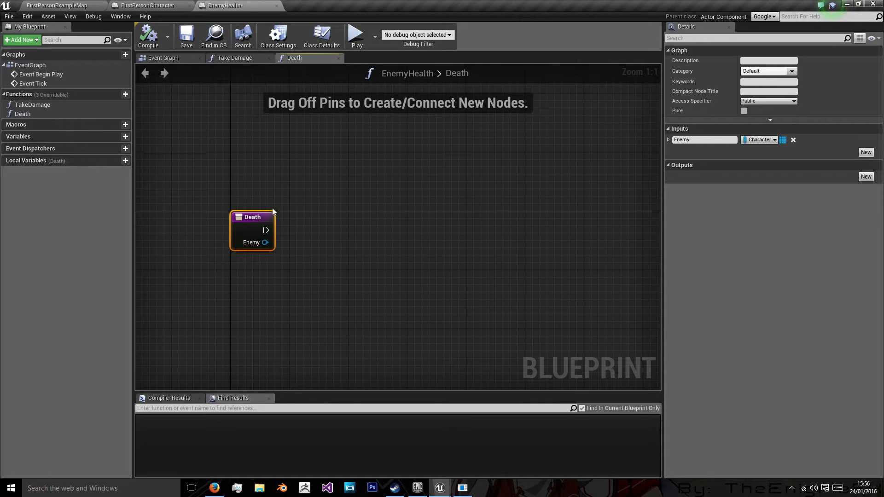
click(234, 58)
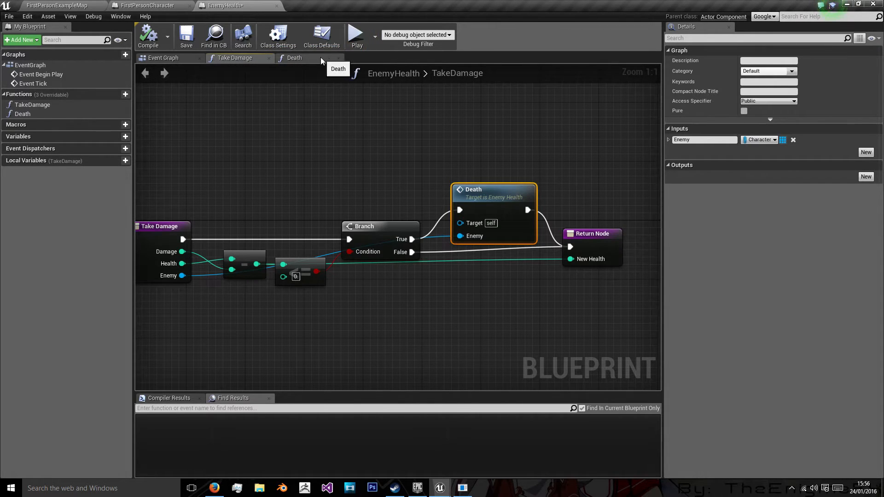
click(294, 57)
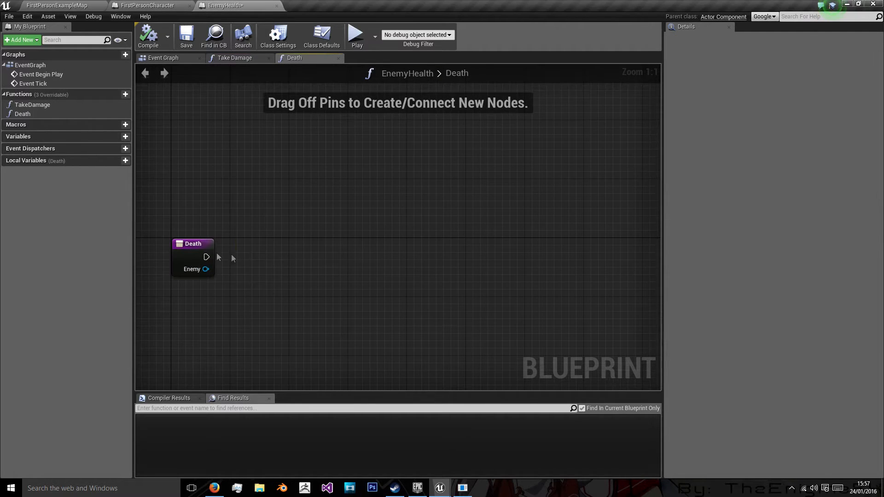
Step: In Death, add Cast To FirstPersonCharacter fed by Get Player Character
drag(207, 257, 293, 265)
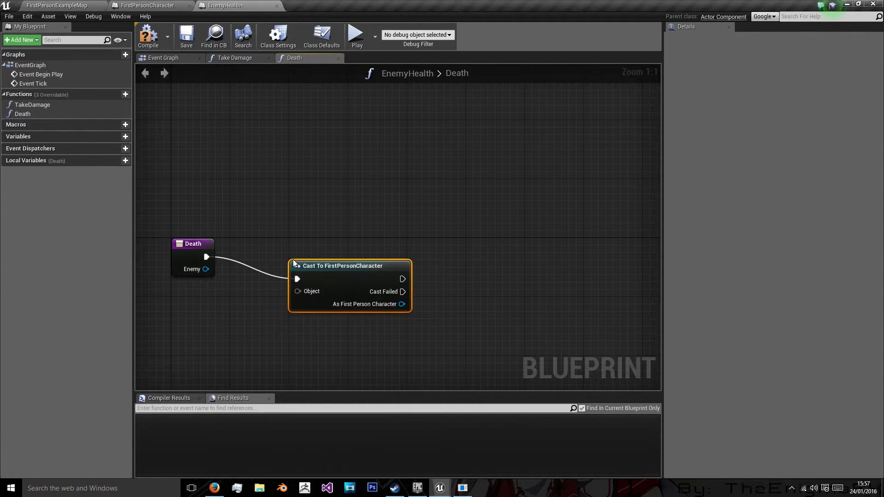
drag(342, 266, 335, 243)
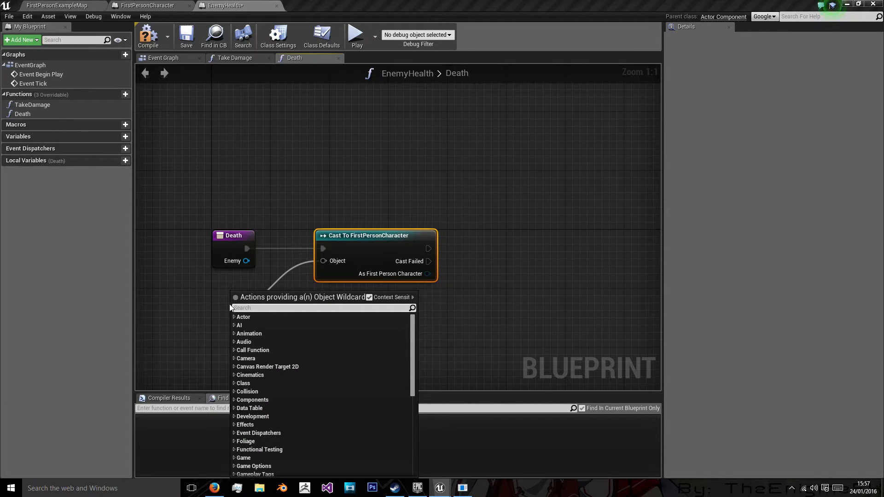
text(get)
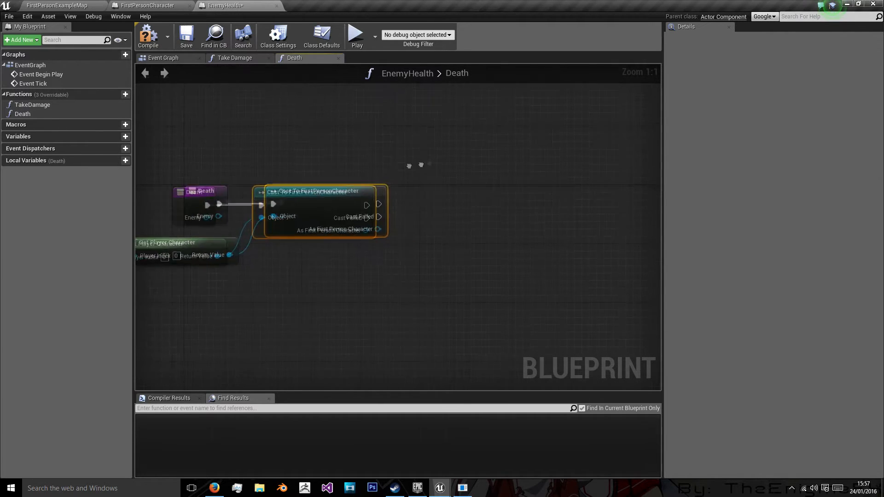
Step: Add DestroyActor after Exp Earned in Death, then go back to FirstPersonExampleMap
drag(407, 213, 400, 296)
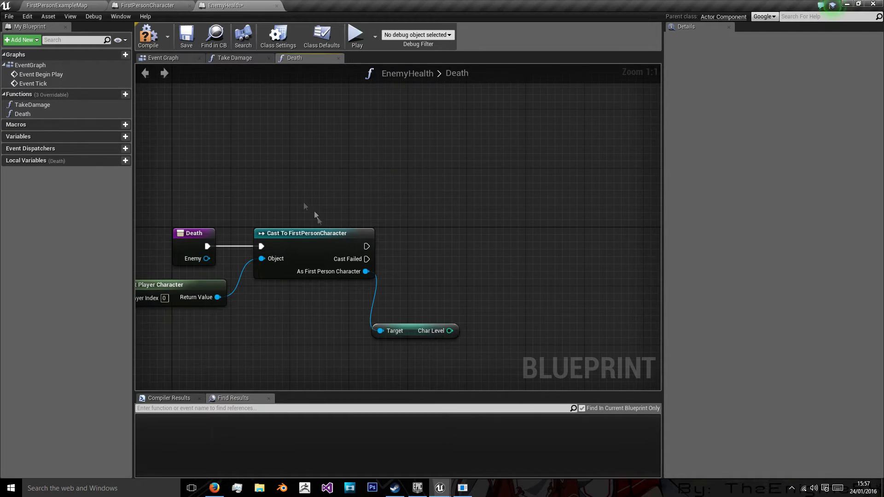
mouse_move(206, 258)
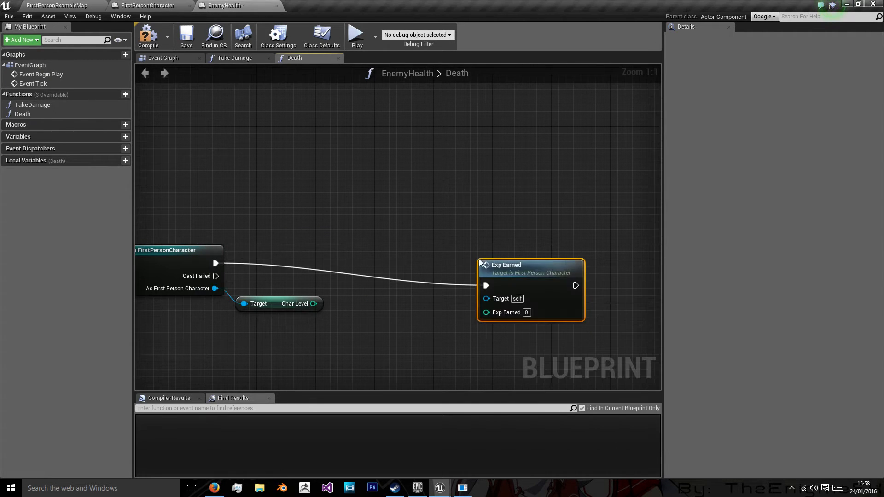
drag(530, 265, 473, 246)
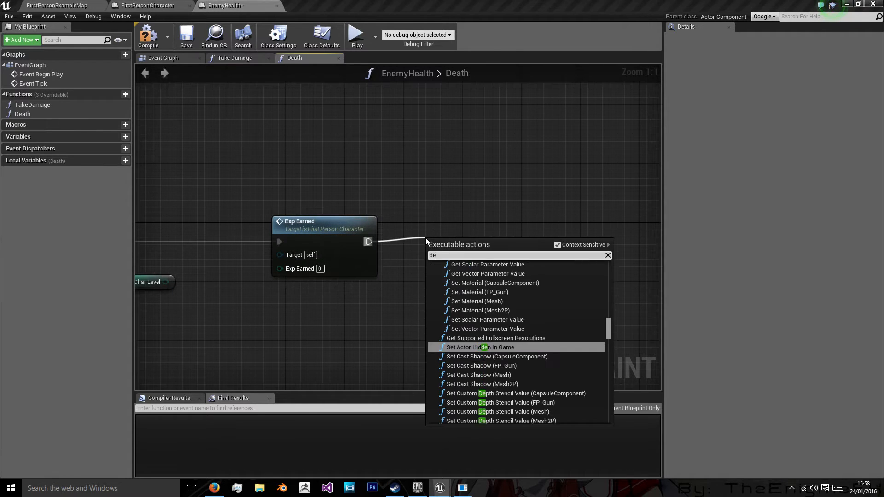
text(destroy ac)
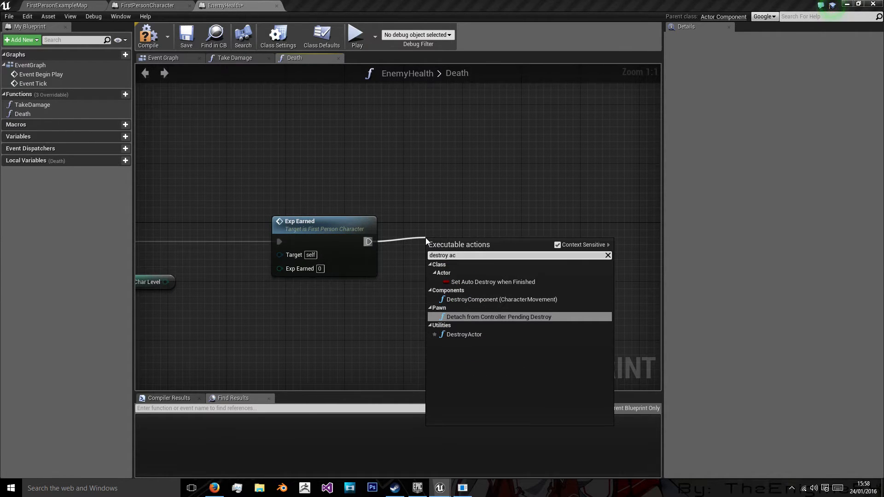
click(464, 335)
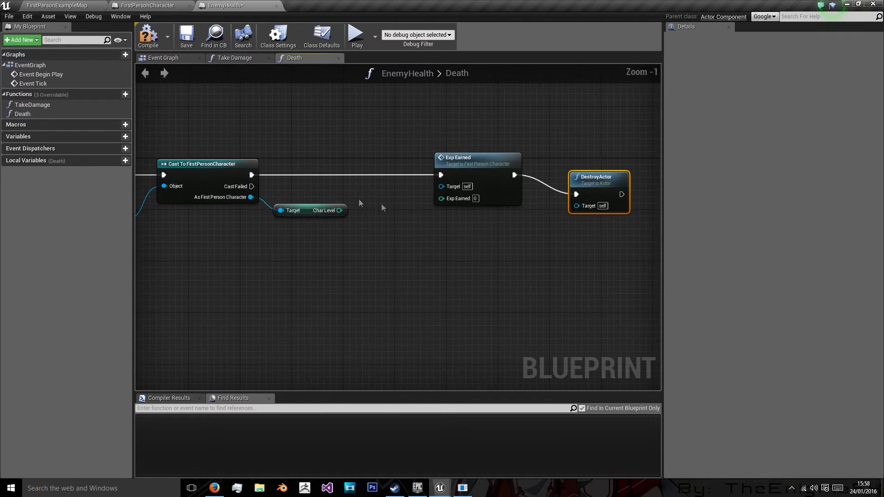
scroll(down, 3)
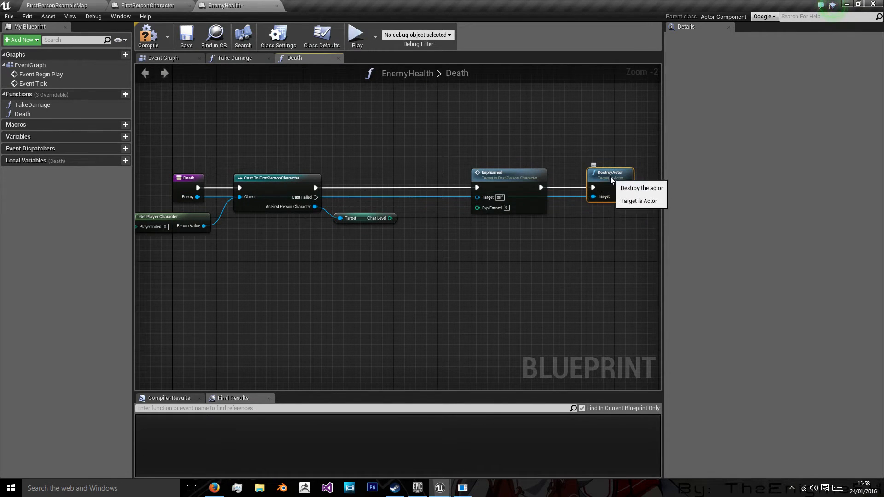
click(60, 5)
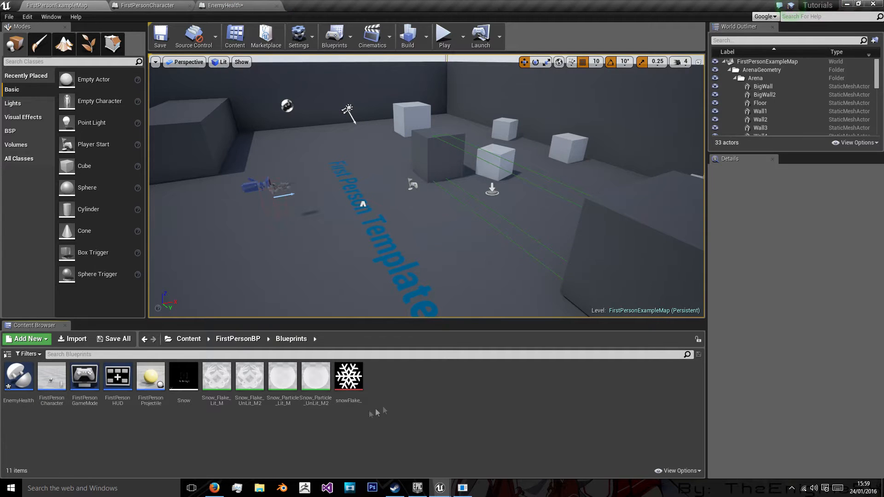
Step: Create the Character-based Enemy blueprint and open it for editing
click(25, 339)
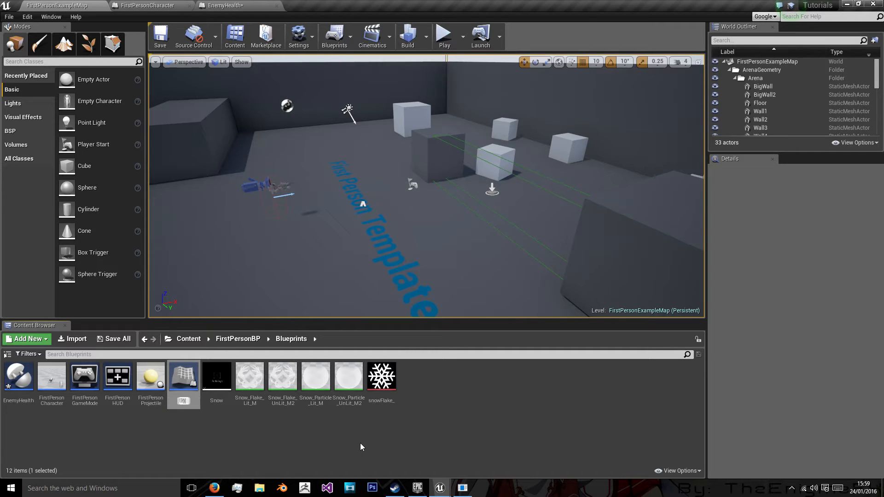
mouse_move(17, 390)
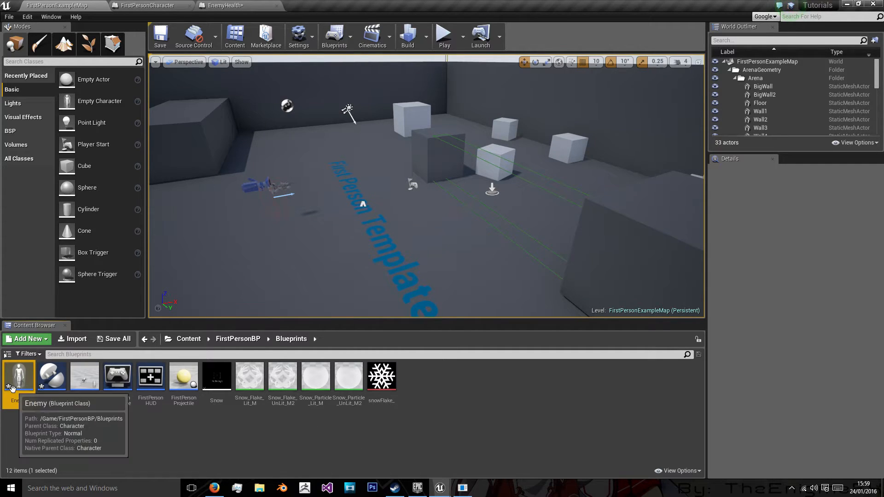
double_click(19, 375)
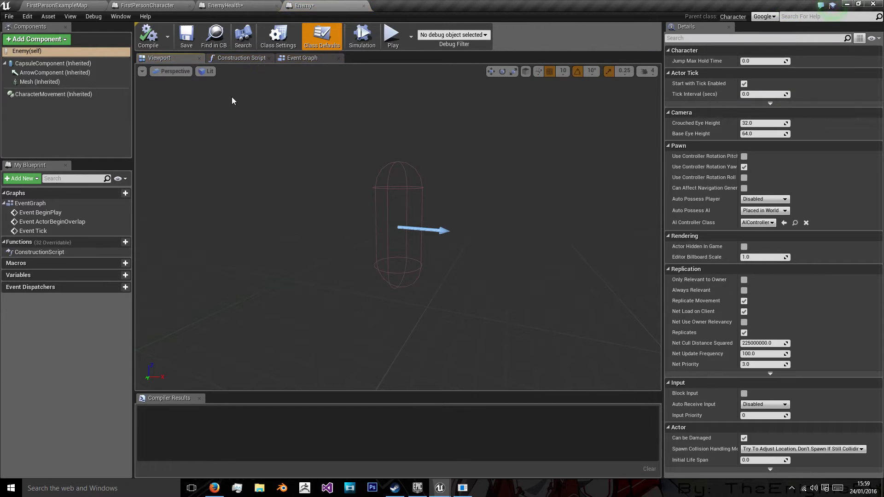
Step: Add a Sphere scaled to 0.527, 0.527, 1.658, compile, and add an EnemyHealth component
click(39, 82)
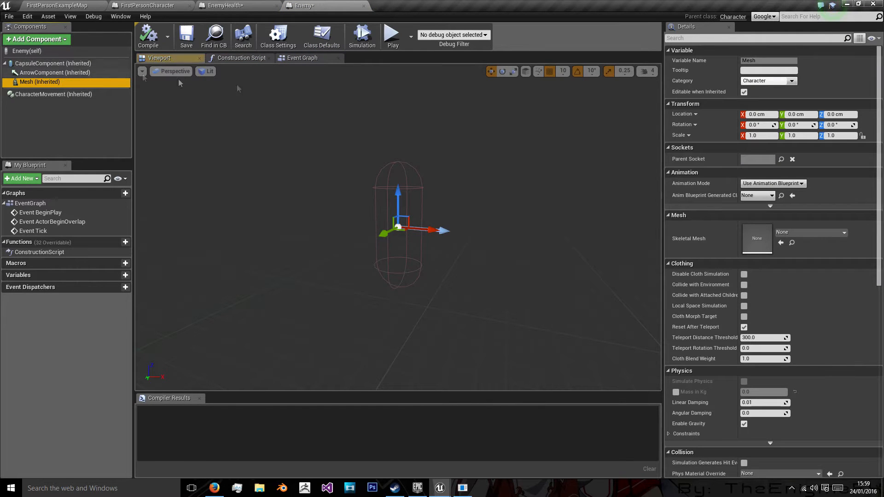
mouse_move(55, 81)
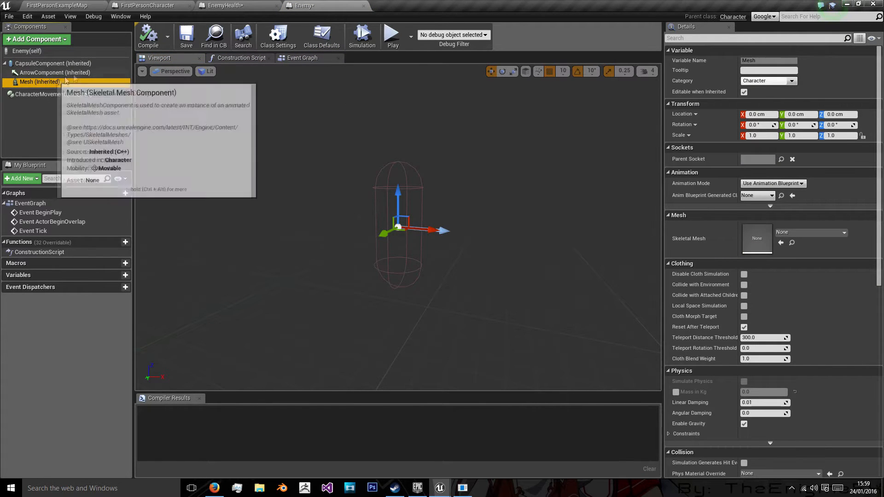
click(37, 39)
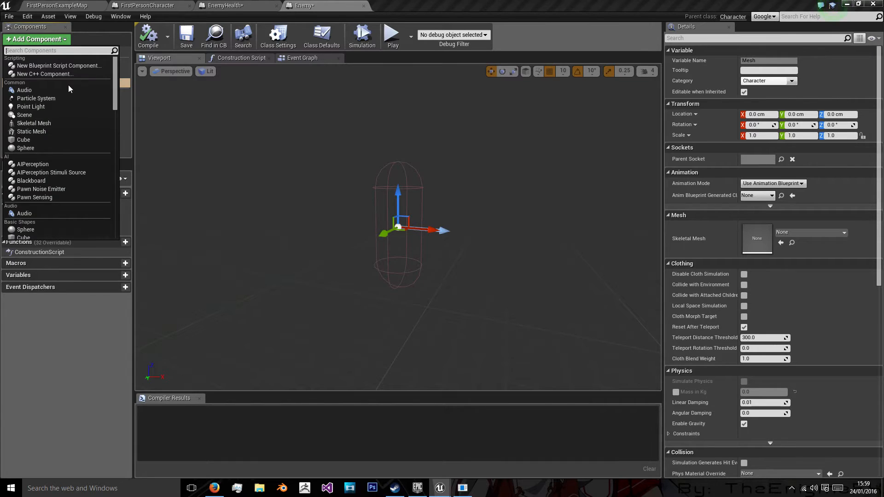
text(sphere)
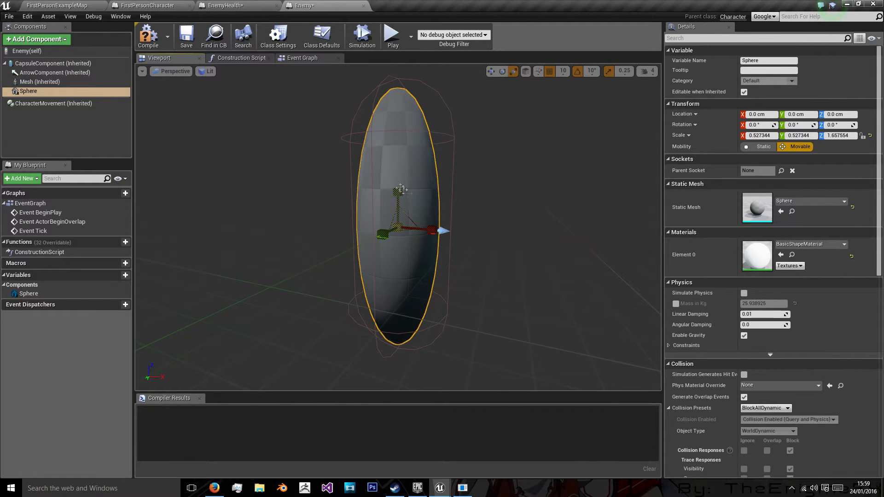
click(148, 34)
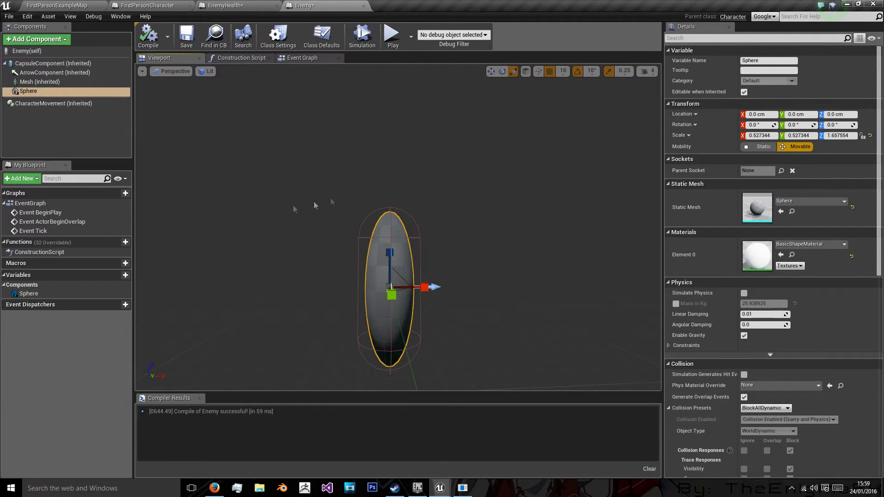
click(34, 39)
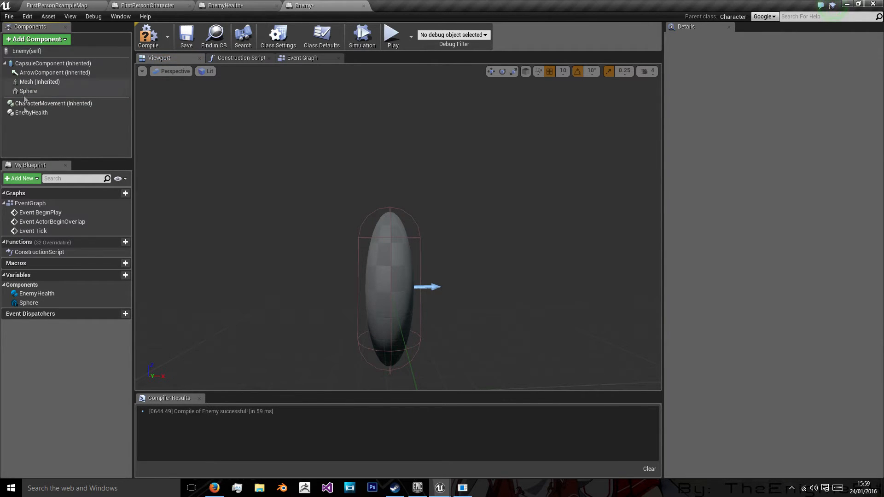
Step: Compile, then create Integer variables EnemyLevel and EHealth in the Enemy event graph
click(31, 112)
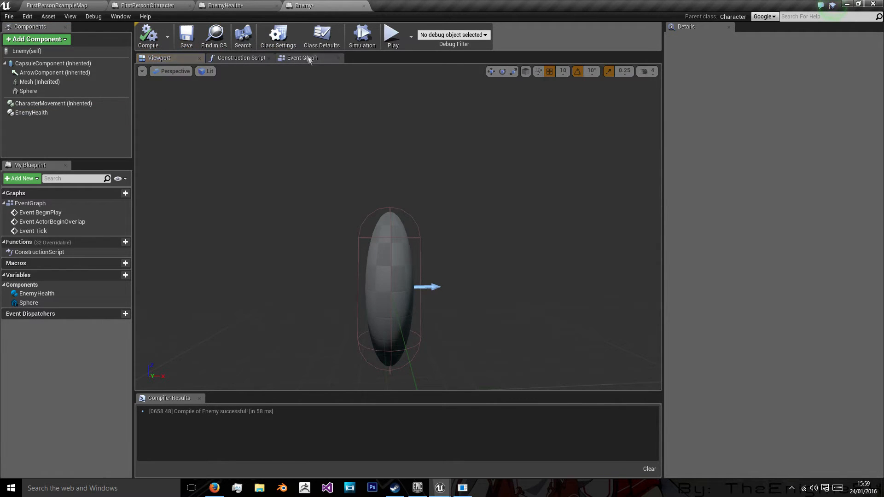
click(301, 57)
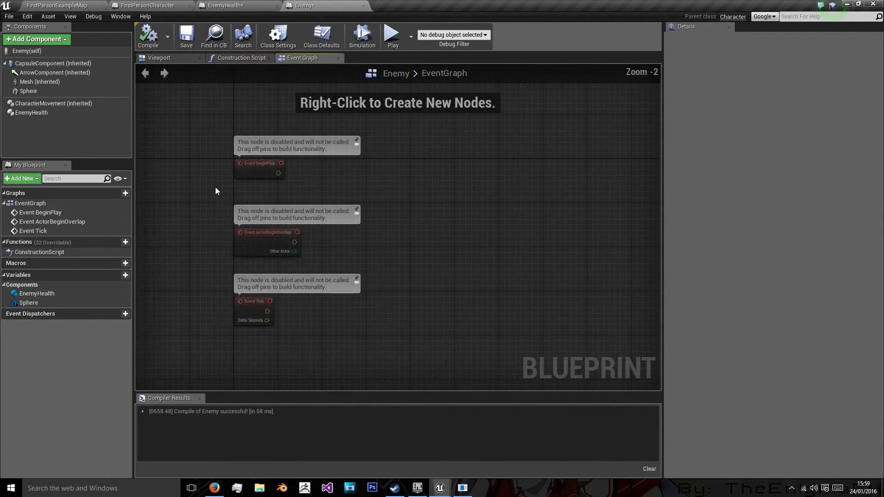
click(125, 275)
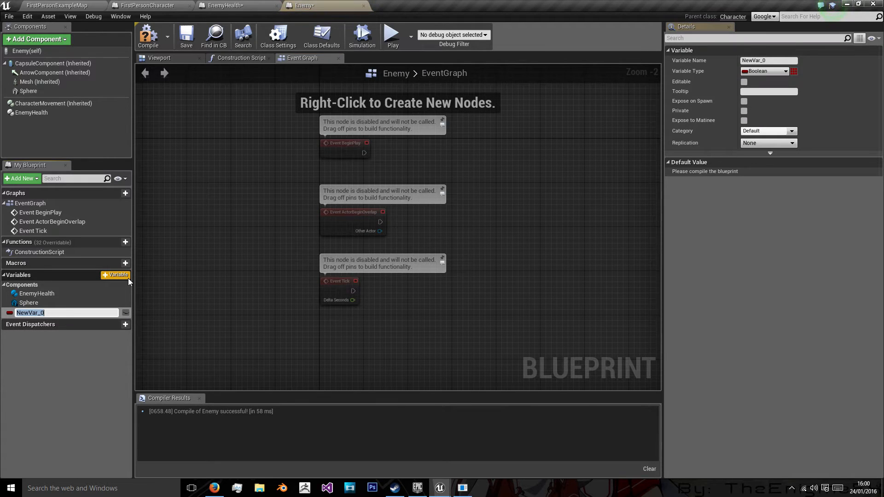
text(EnemyLevel)
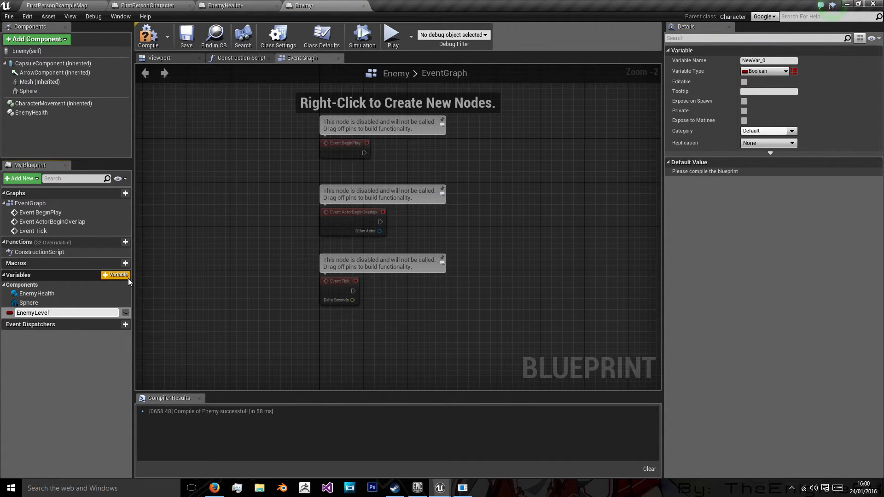
click(783, 71)
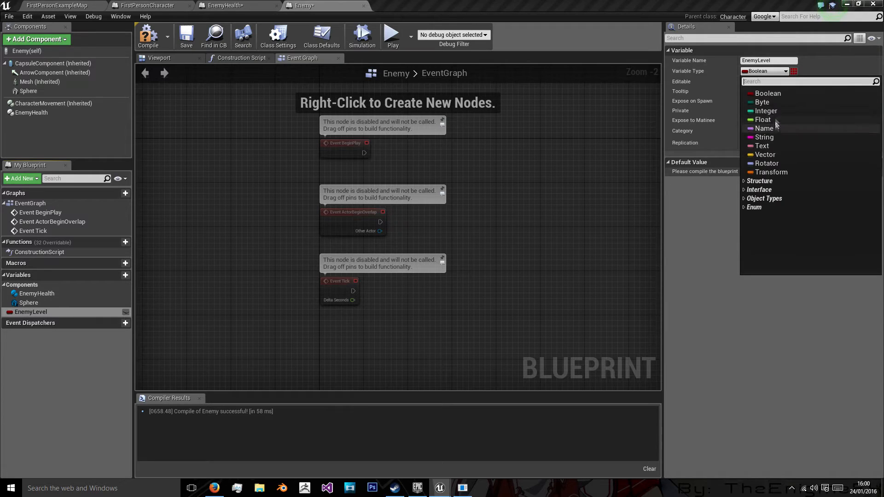
click(766, 111)
text(En)
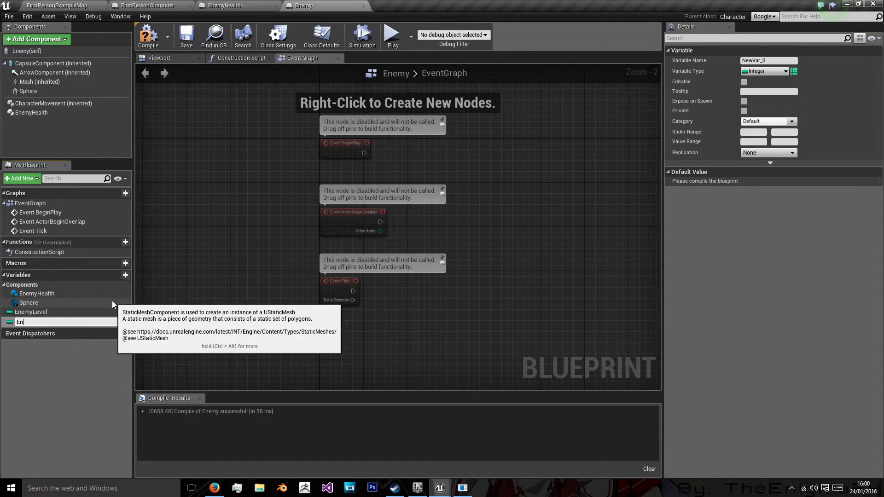
text(EHealth)
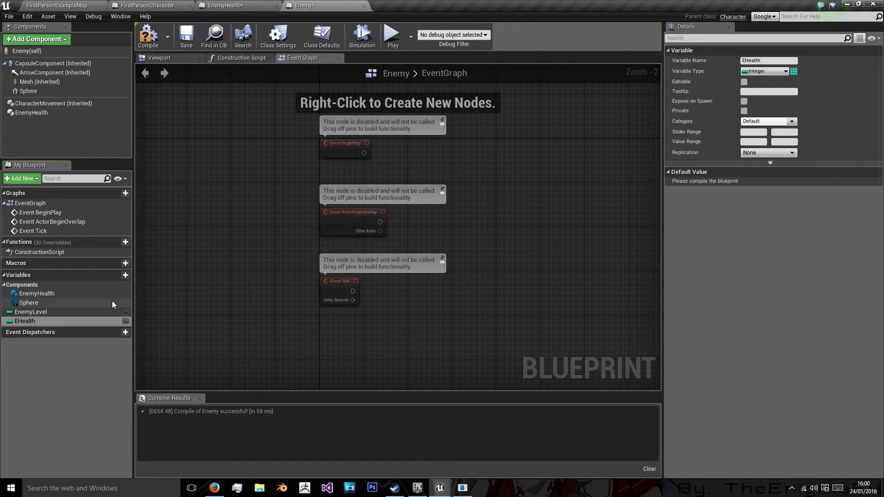
click(125, 274)
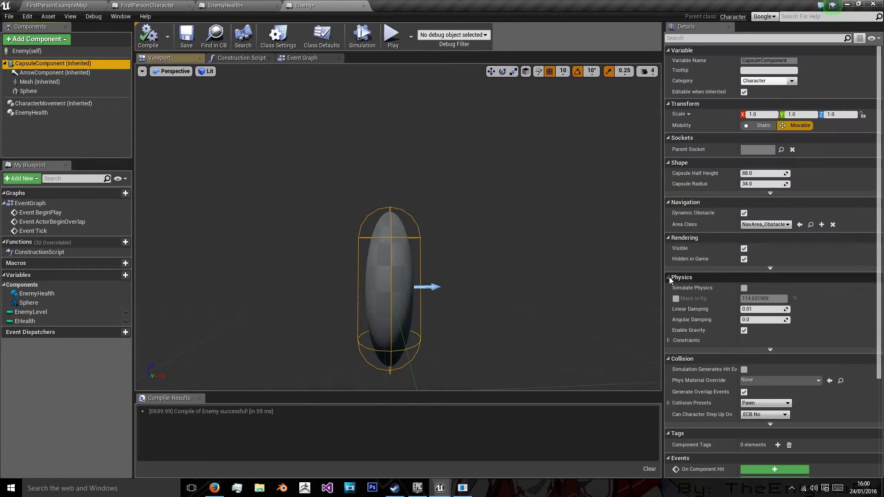
Step: Scroll the CapsuleComponent details to Collision and recompile the Enemy blueprint
scroll(down, 3)
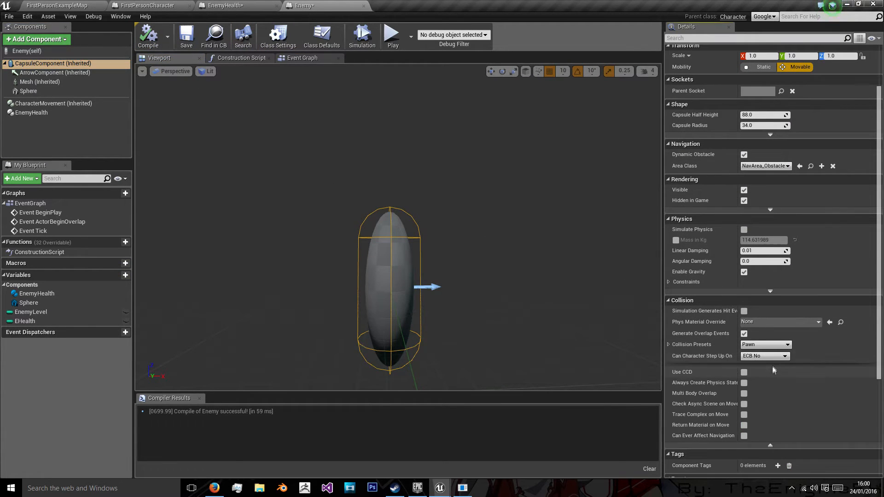
click(766, 345)
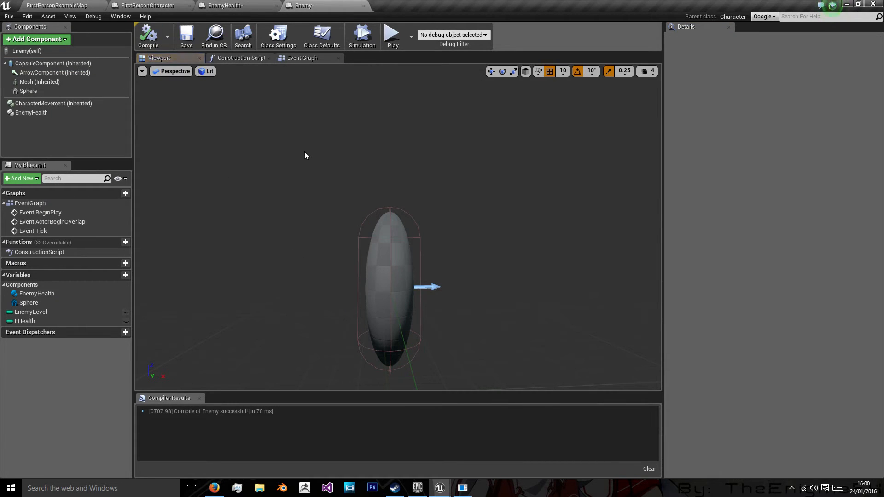
click(46, 63)
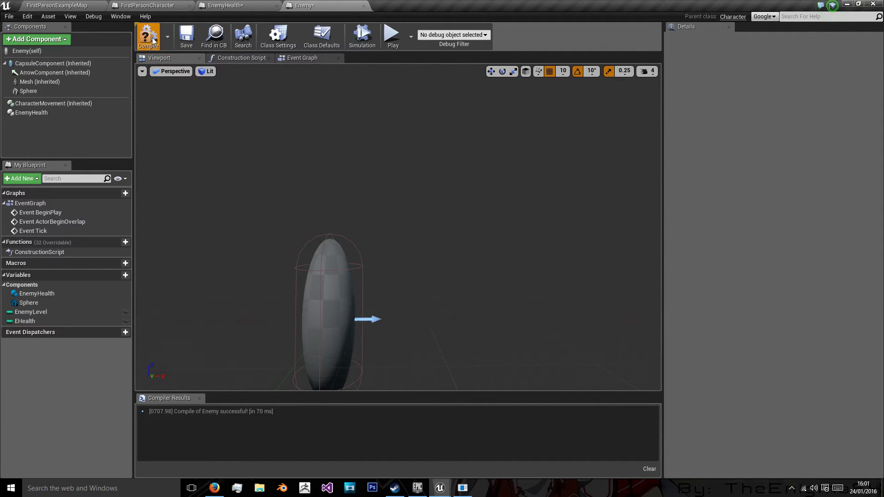
Step: Wire the capsule hit through Cast To FirstPersonProjectile into Take Damage, passing Self as Enemy
click(302, 58)
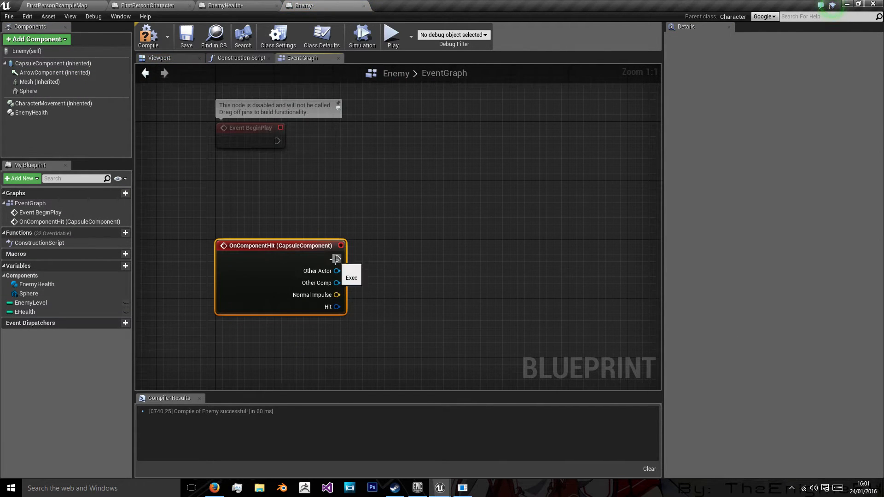
drag(336, 259, 463, 262)
text(take)
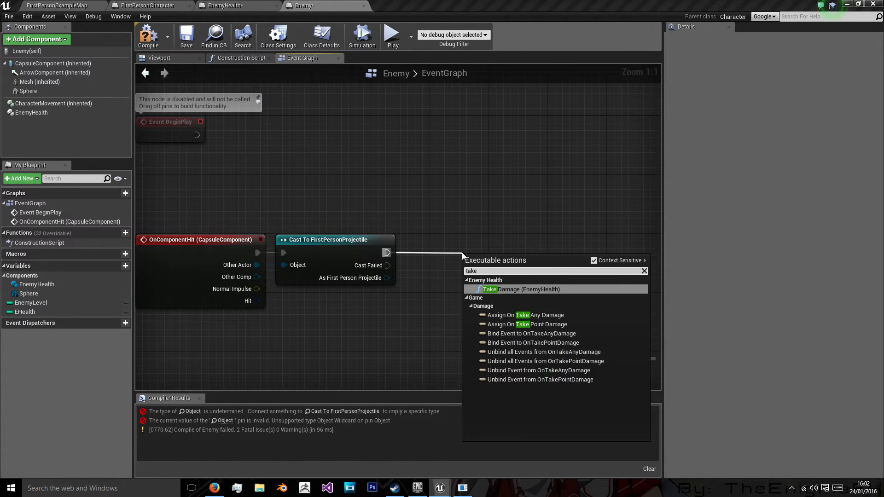
click(521, 289)
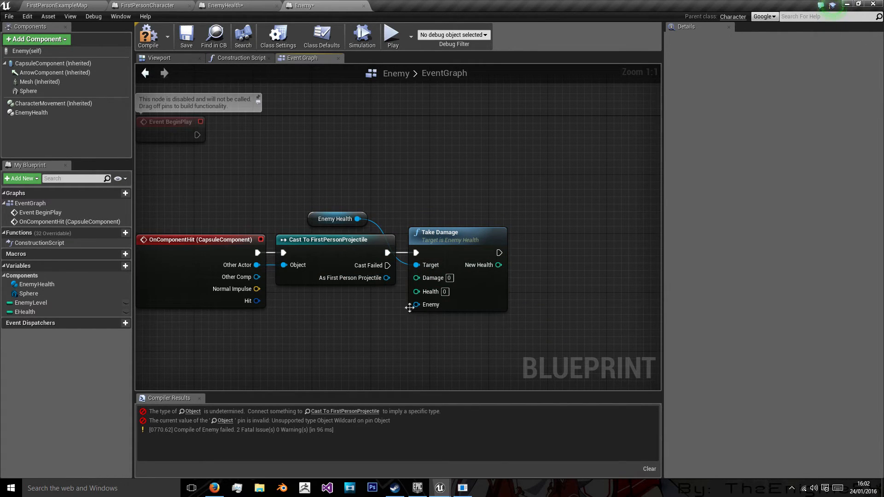
drag(417, 304, 409, 309)
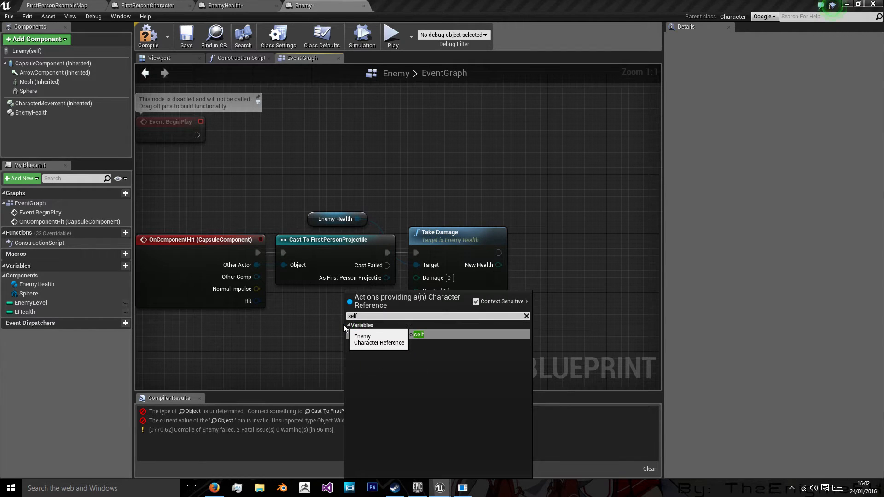
click(418, 334)
text(Damage)
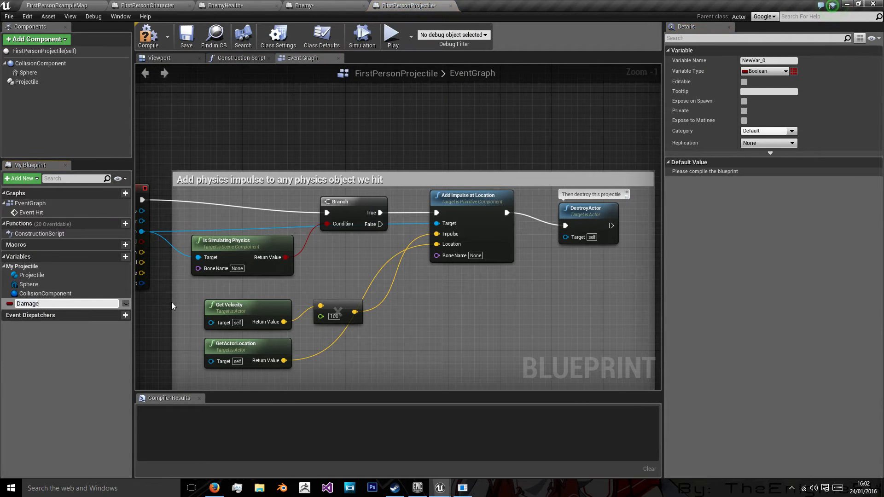
Step: Make the projectile's Damage variable an Integer, compile, and return to the Enemy blueprint
click(782, 70)
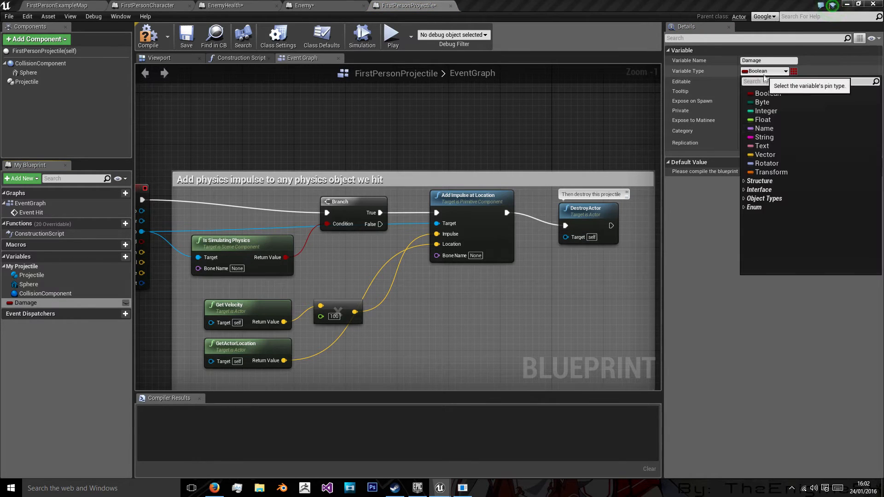
click(762, 111)
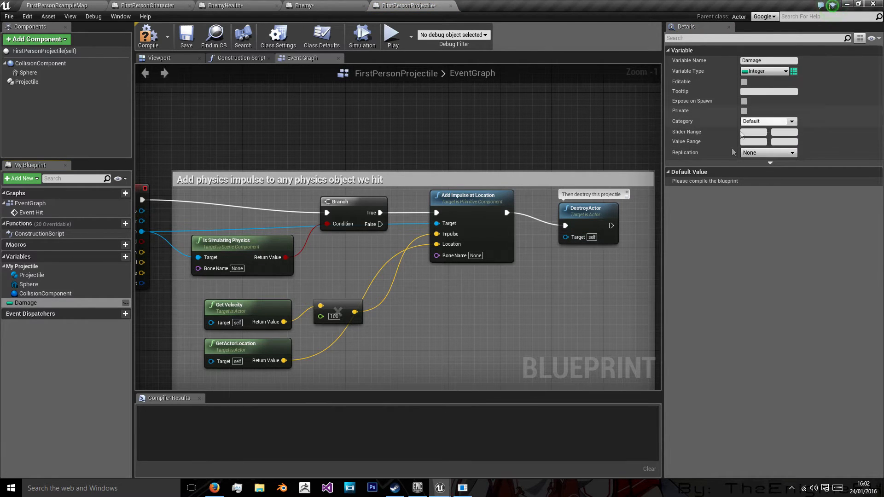
click(148, 35)
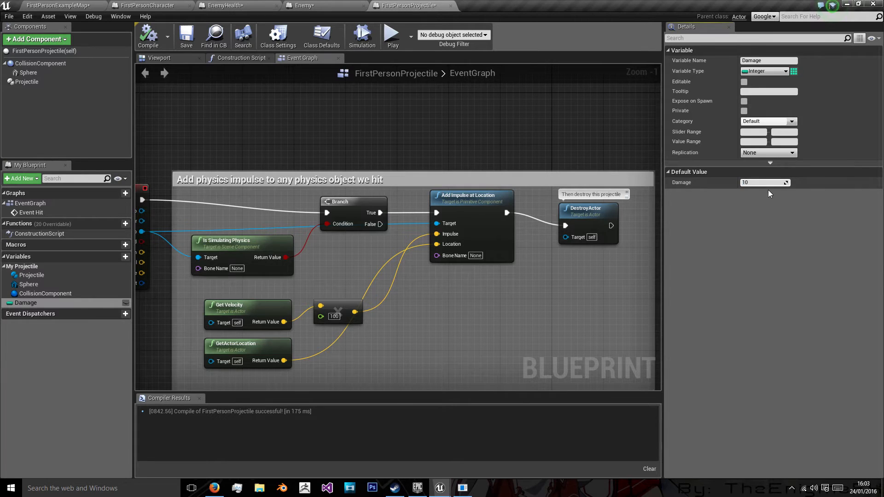
click(316, 4)
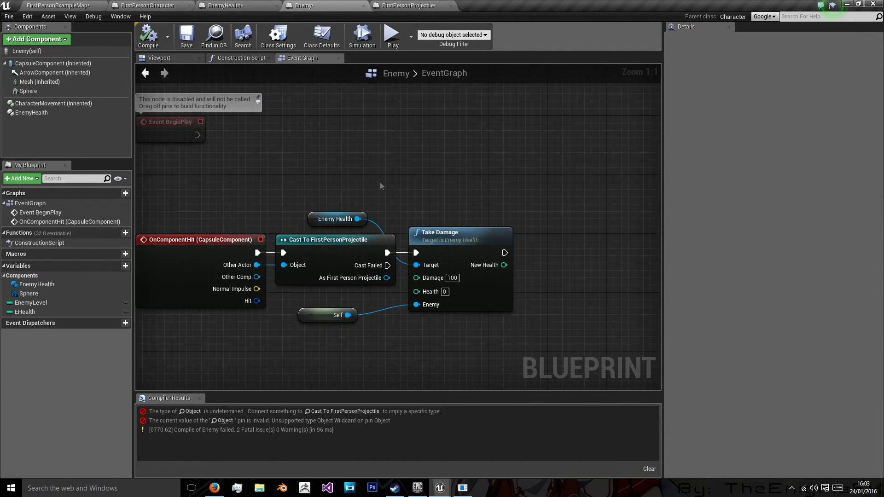
Step: Connect the projectile's Damage to Take Damage, set EHealth's default to 100, and compile
scroll(down, 3)
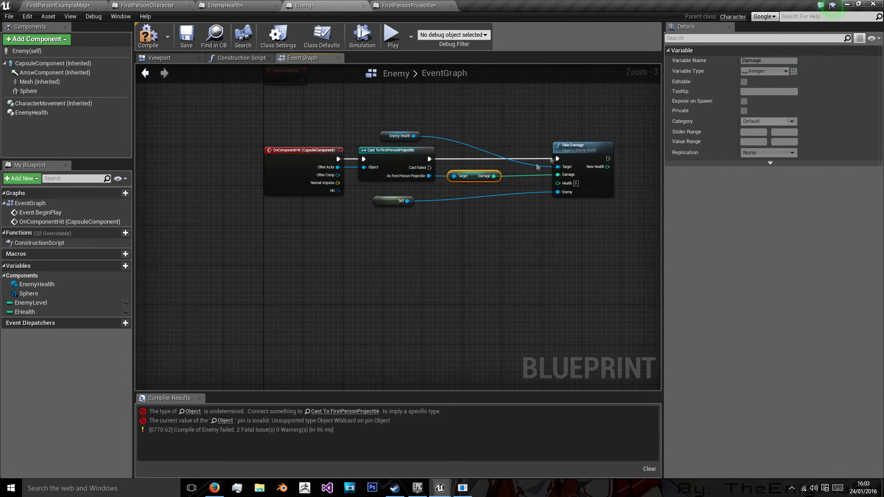
click(25, 312)
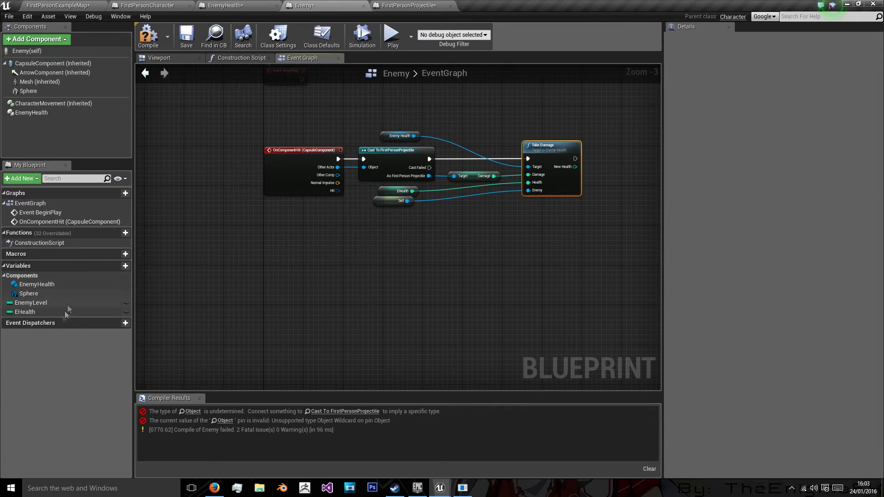
click(24, 311)
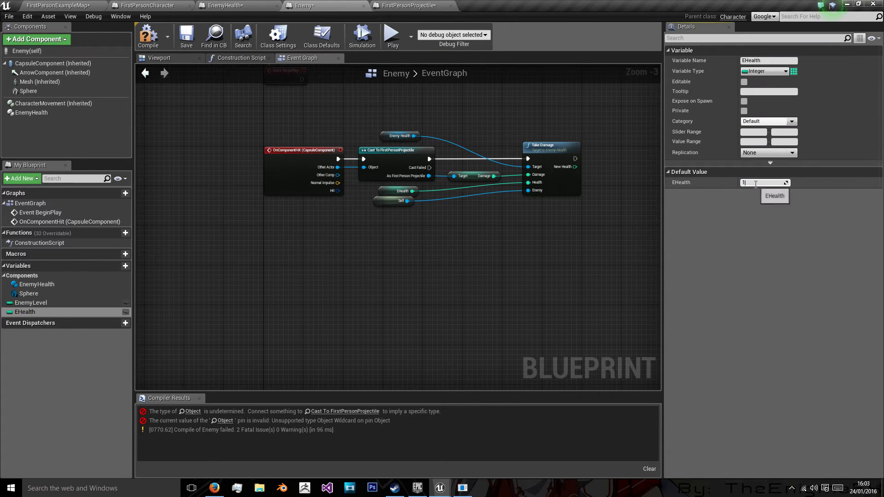
text(100)
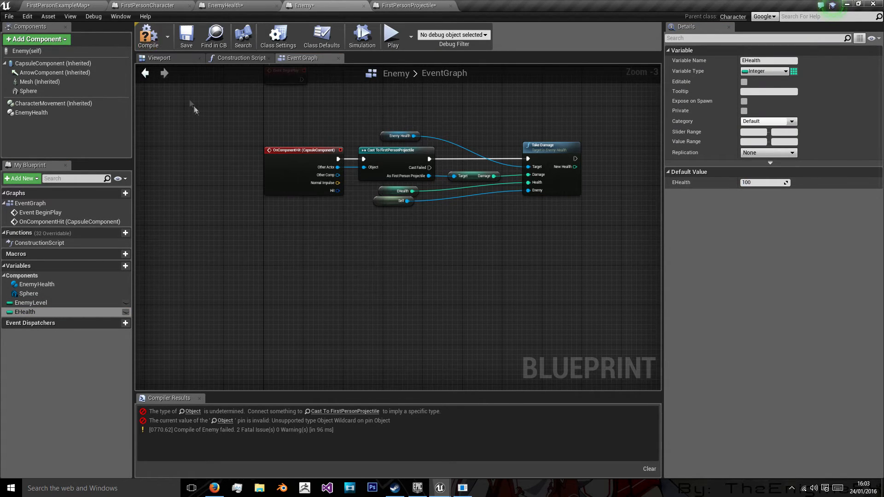
click(148, 34)
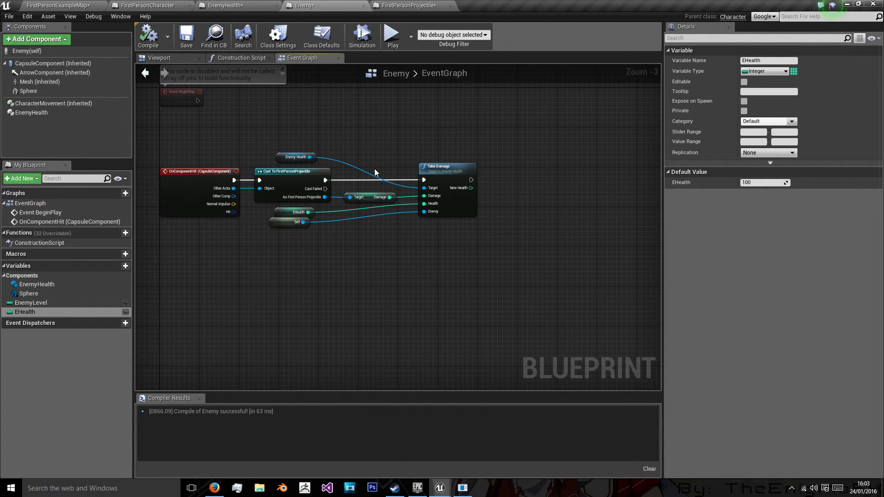
mouse_move(299, 125)
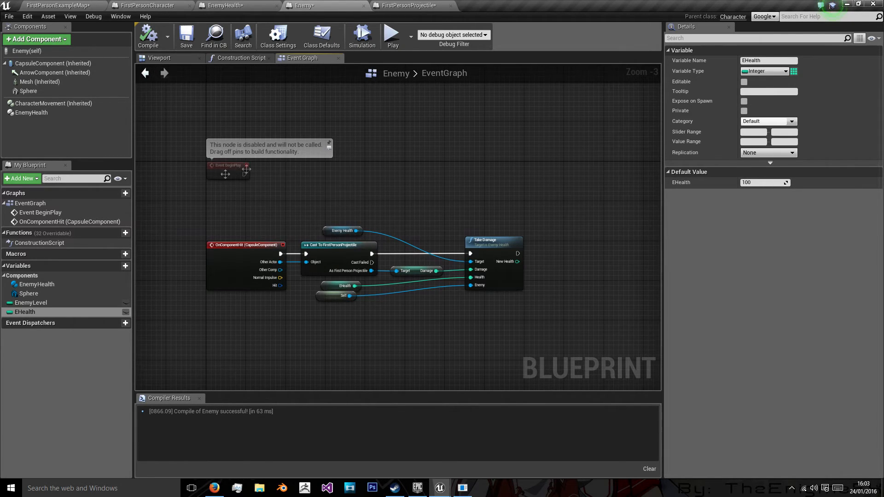
Step: Add a level node in Death and give TakeDamage an Integer Level input
click(215, 5)
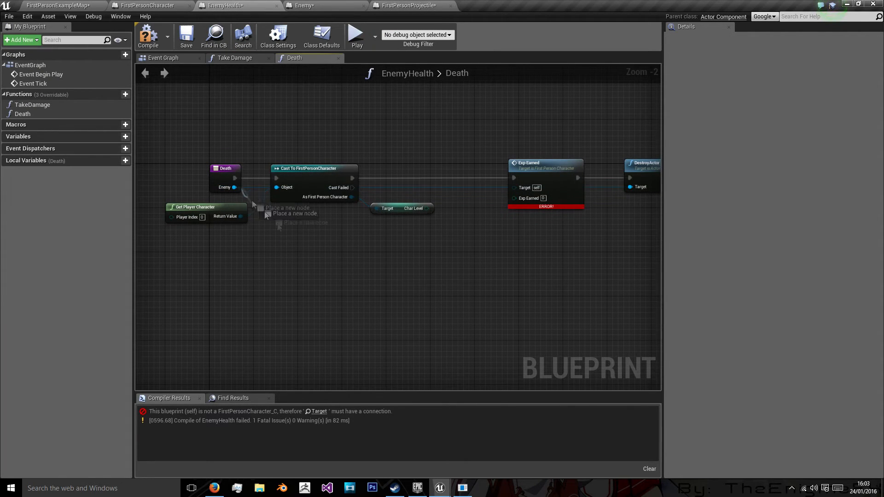
drag(234, 187, 316, 268)
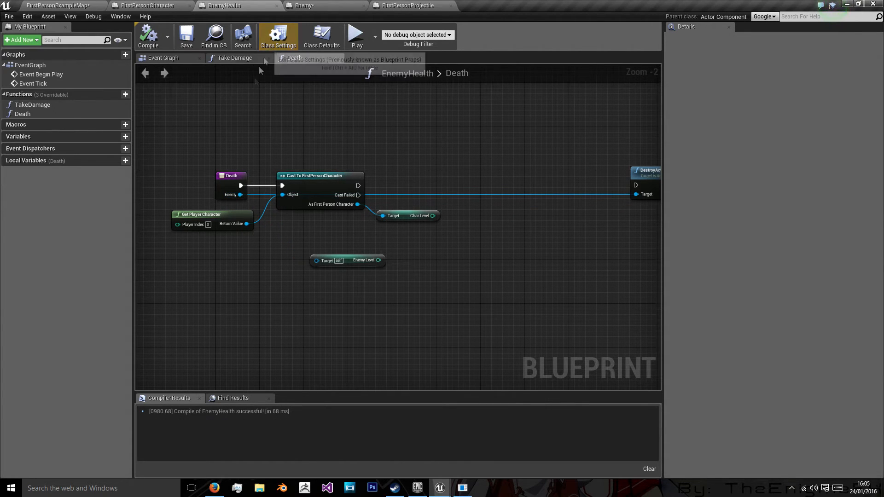
click(234, 57)
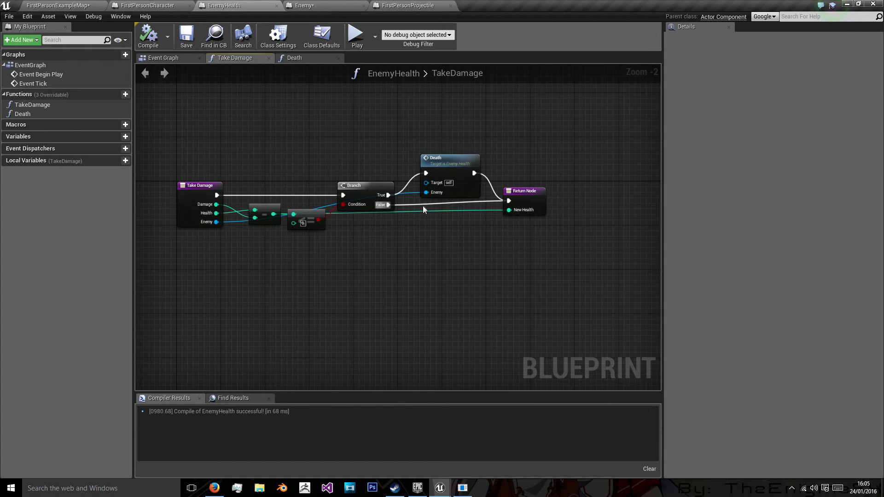
click(200, 186)
text(Le)
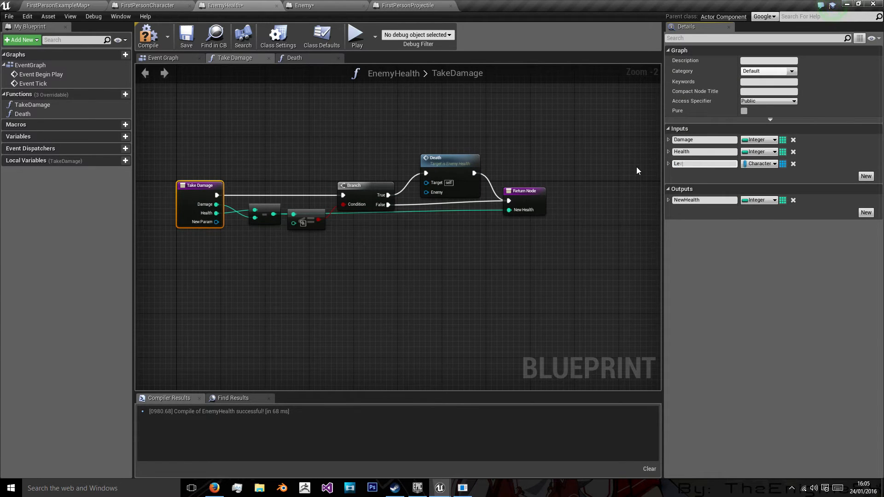
click(759, 163)
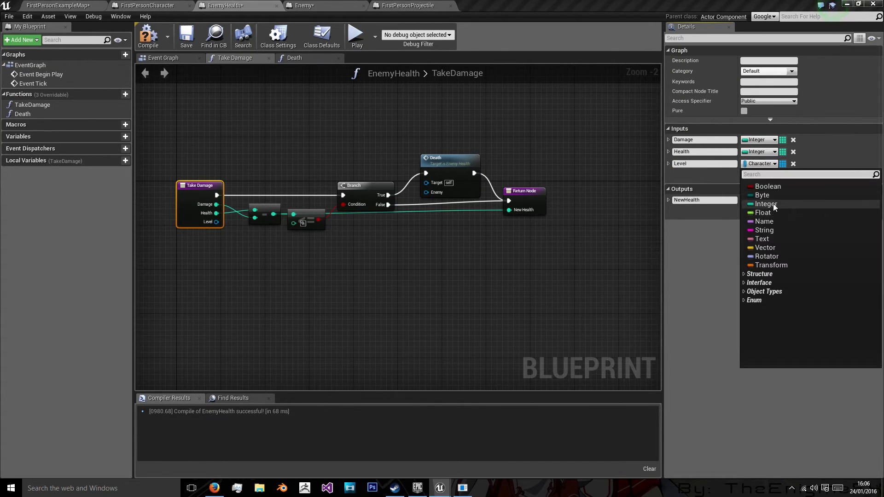
click(766, 204)
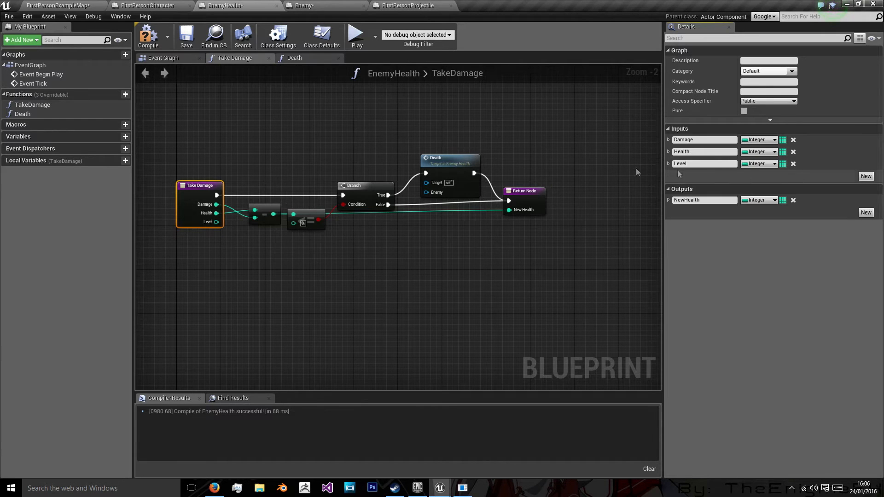
click(294, 58)
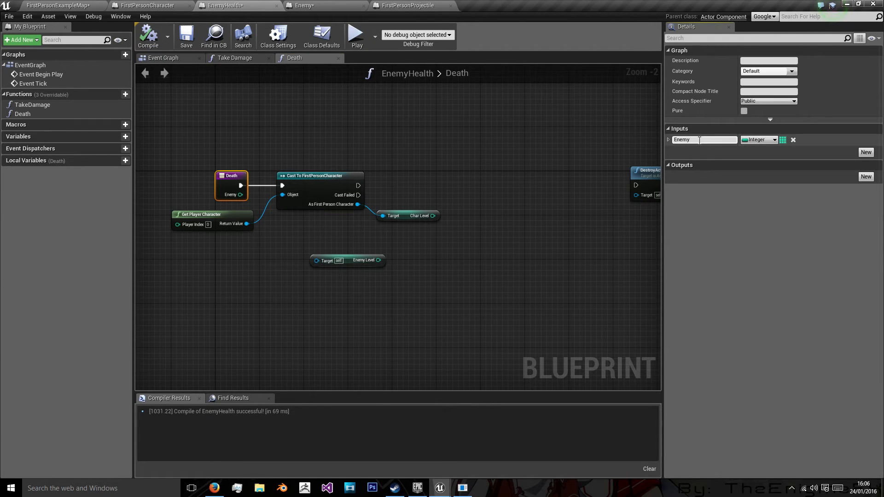
Step: Name Death's input EnemyLevel and wire the Enemy's EnemyLevel variable into Take Damage's Level
text(EnemyLevel)
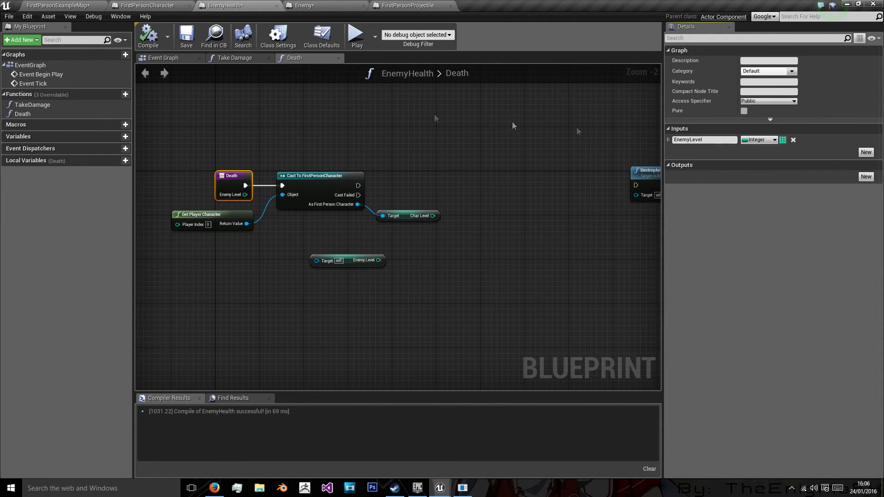
click(303, 5)
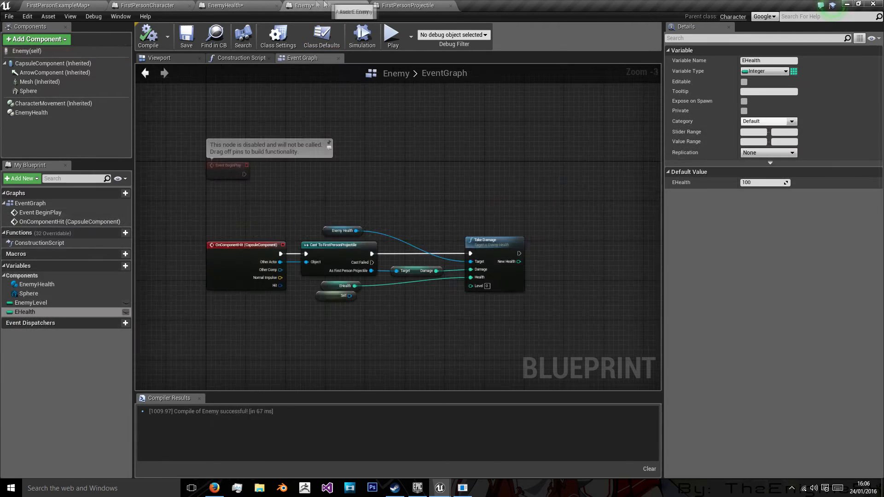
click(222, 5)
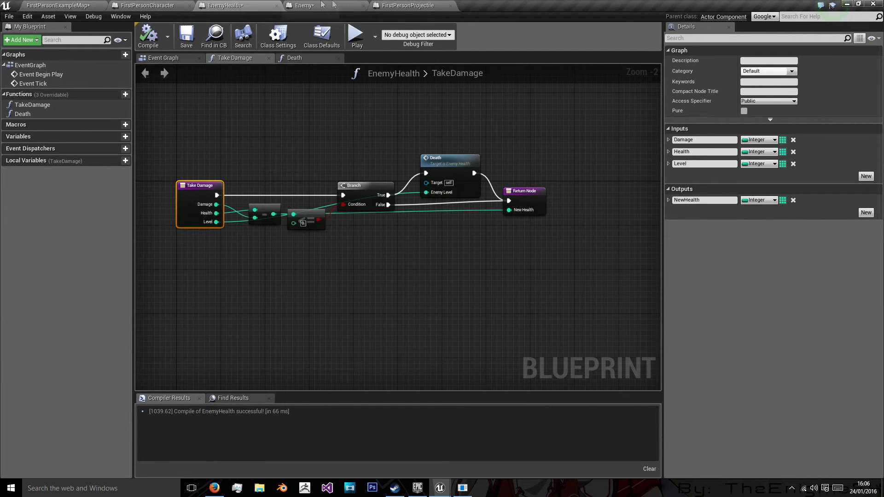
click(324, 4)
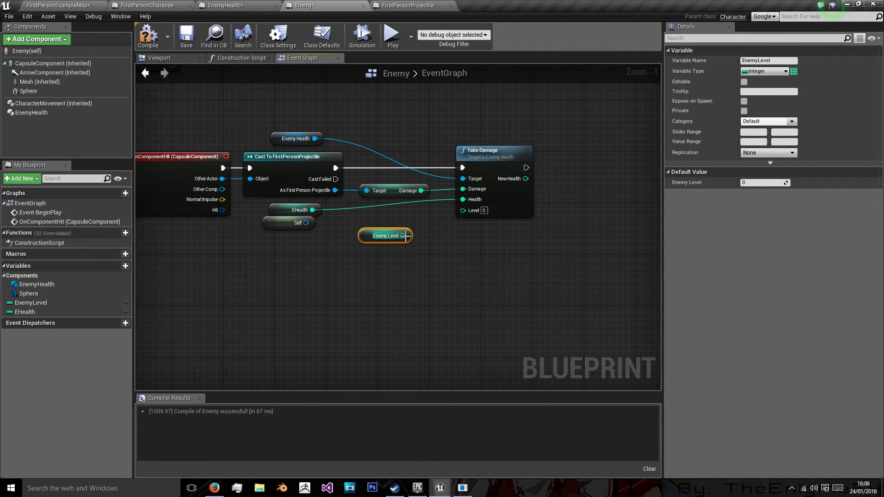
drag(385, 236, 301, 229)
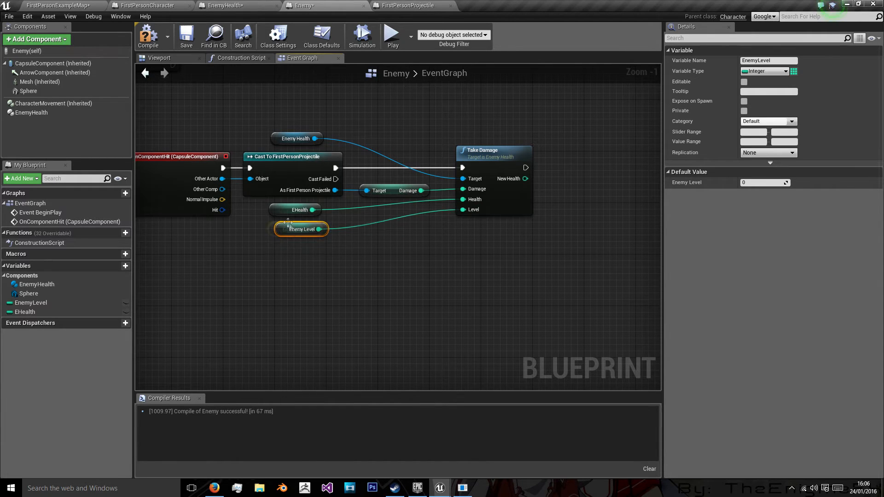
drag(300, 229, 294, 229)
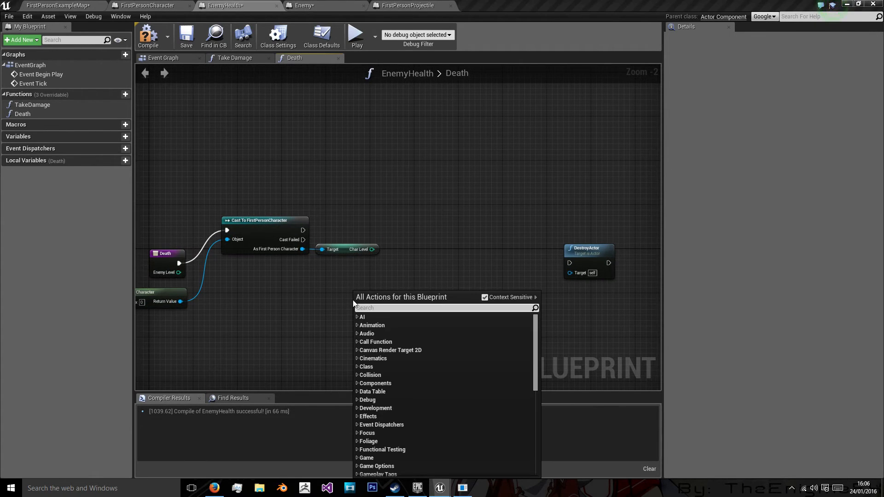
Step: Add a divide (/) node combining Char Level and Enemy Level in Death
text(/)
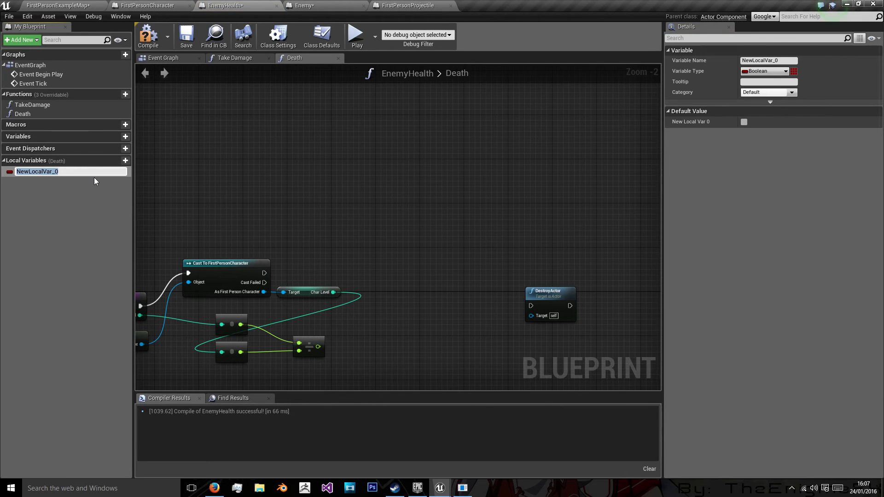
Step: Create an Integer local variable EXP_CONSTANT and place its getter in the Death graph
text(Exp)
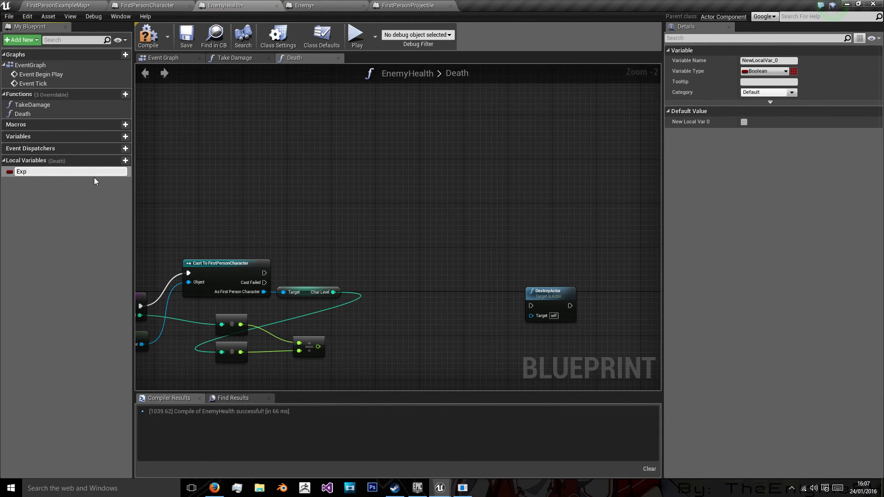
text(ExpConstant)
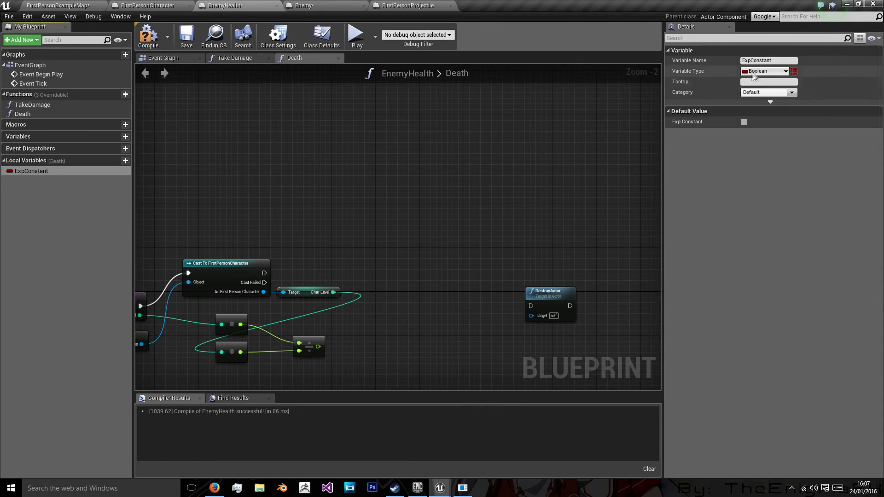
click(768, 71)
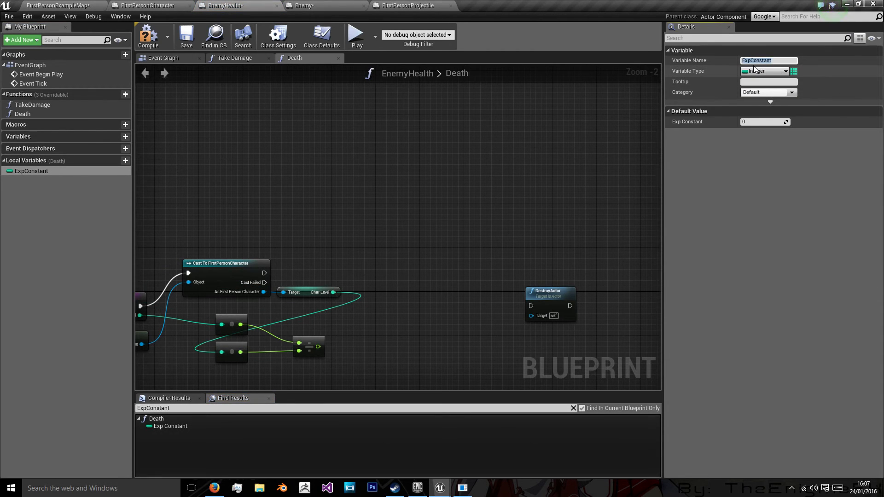
text(EXP_CONSTANT)
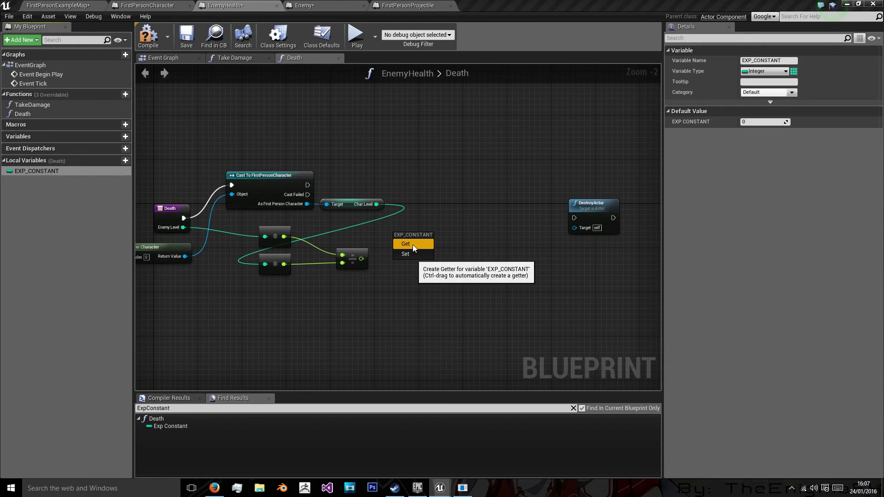
click(406, 244)
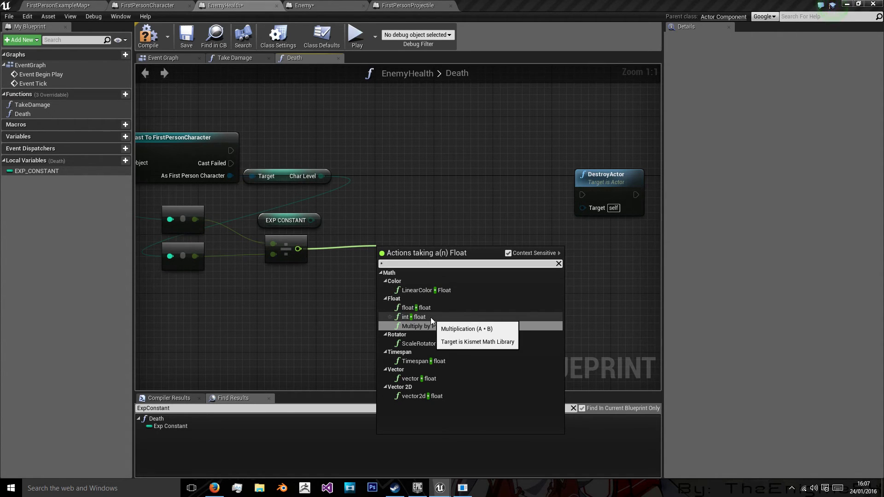
Step: Add a float multiply node and an Exp Earned call on the player character
click(415, 326)
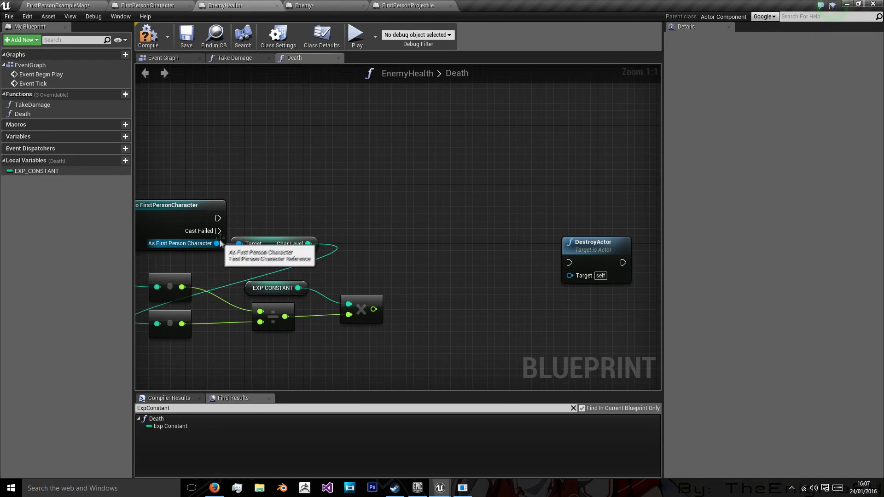
drag(218, 218, 398, 218)
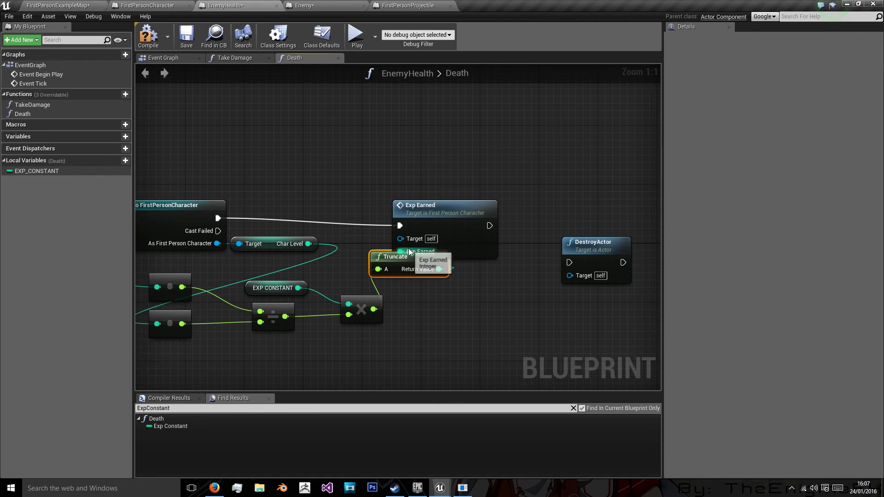
drag(444, 211, 474, 203)
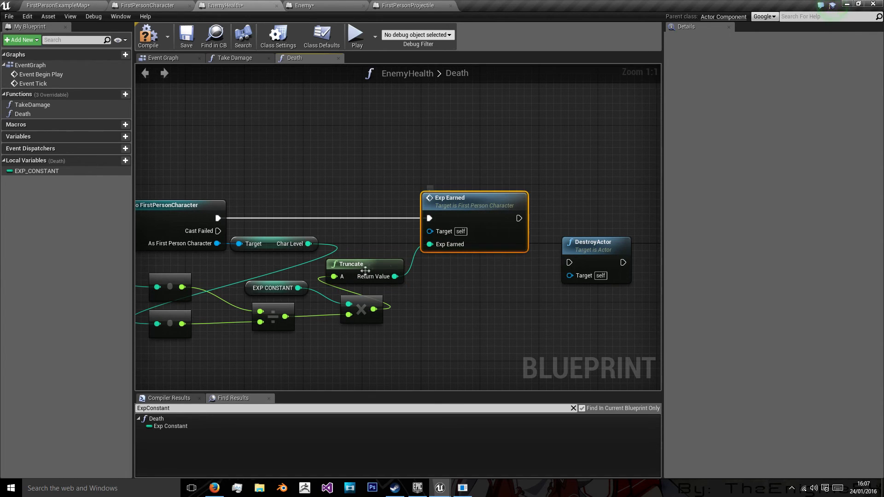
Step: Round the multiplied level ratio instead of truncating, then compile the blueprint
right_click(372, 309)
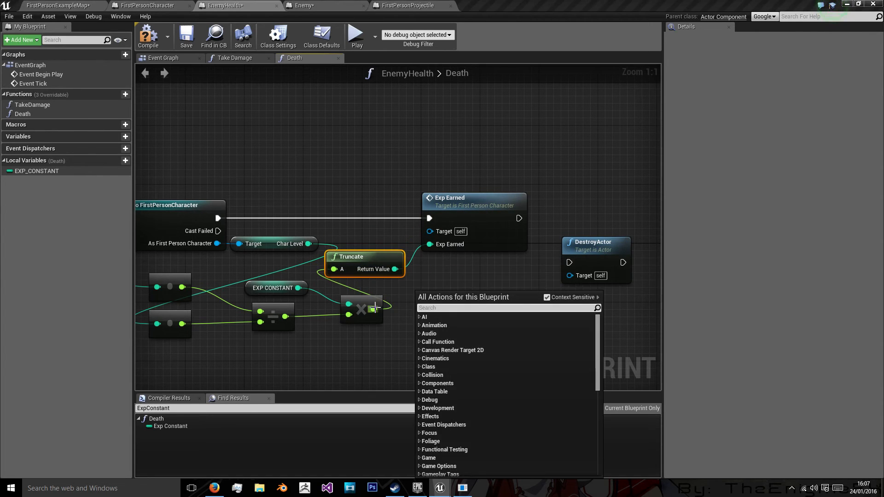
text(round)
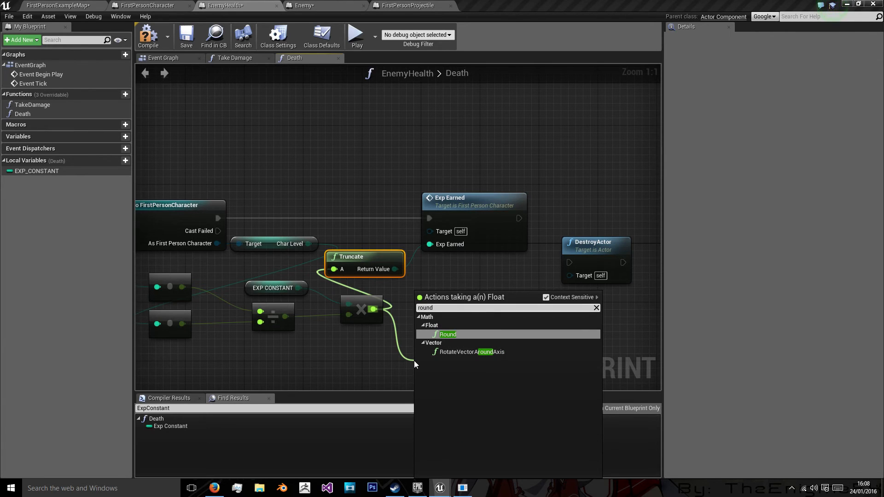
click(446, 334)
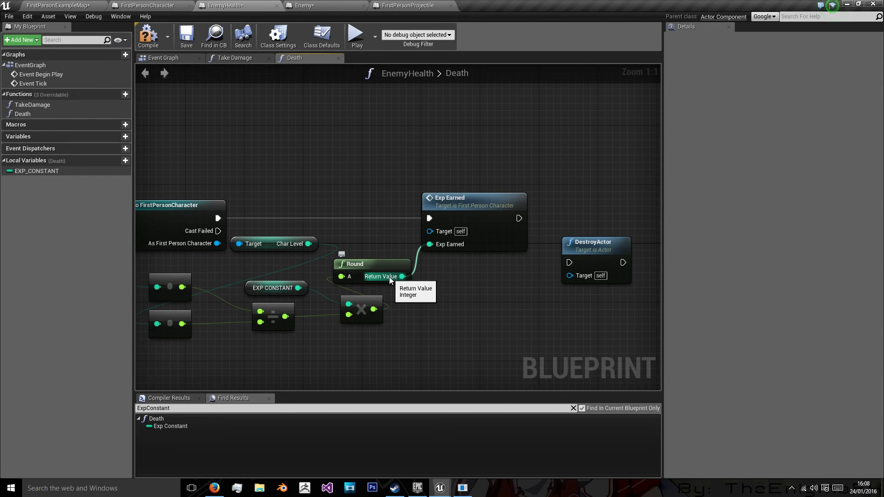
click(148, 36)
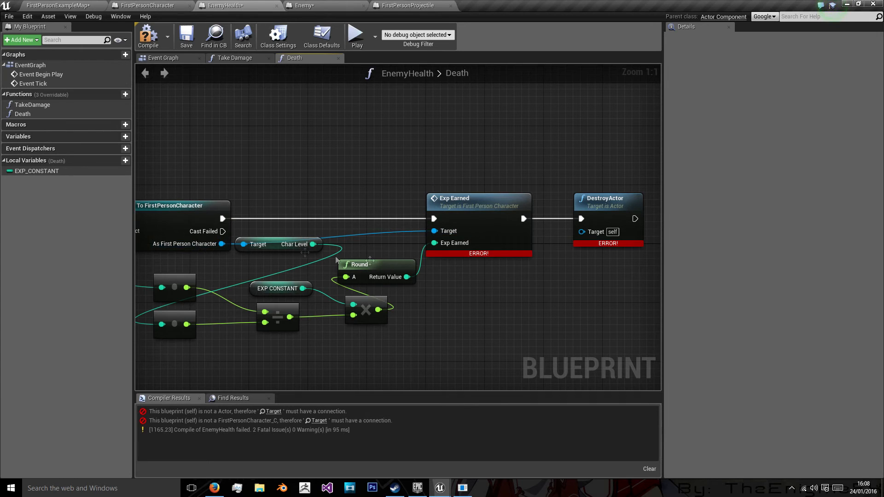
Step: Add a Character-type input named Enemy to the Death function
scroll(down, 3)
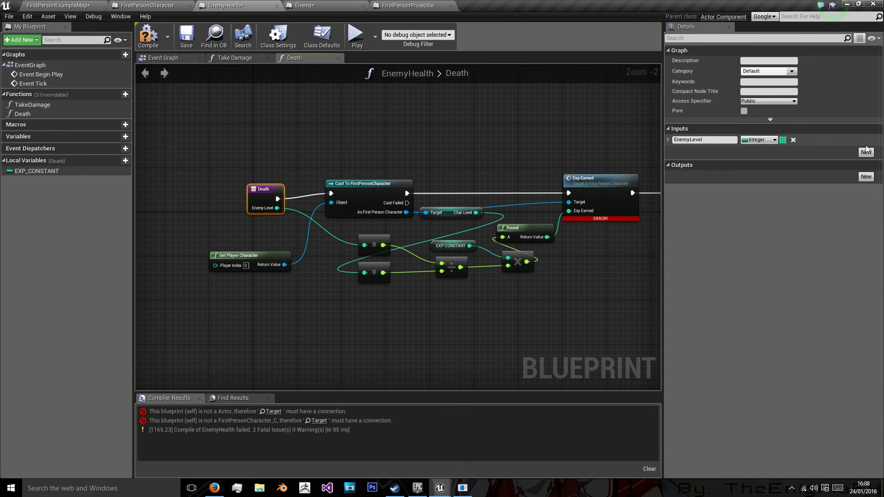
click(866, 152)
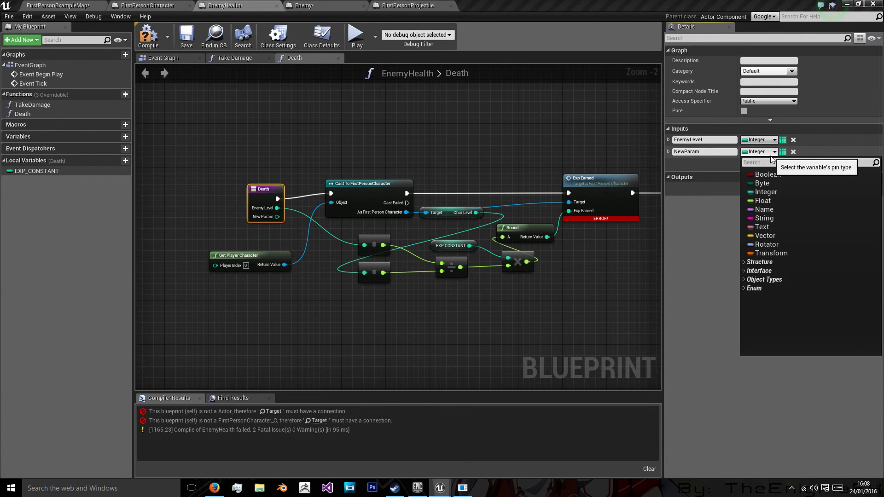
text(character)
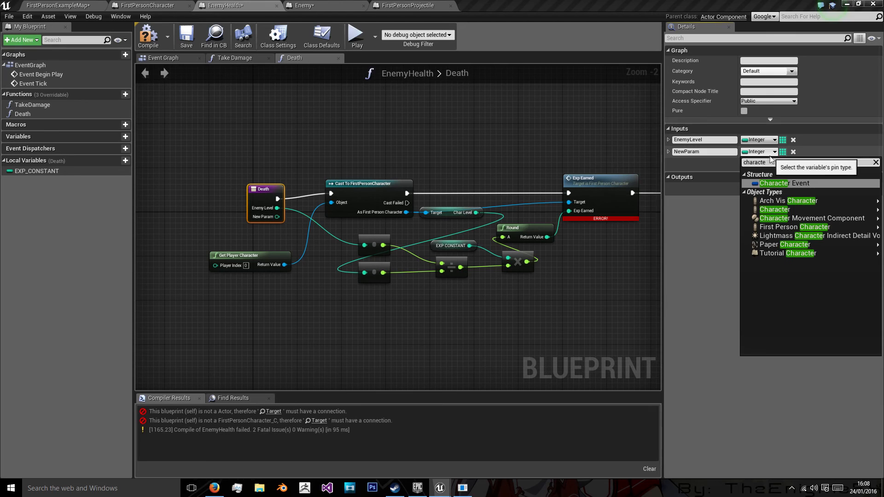
click(774, 210)
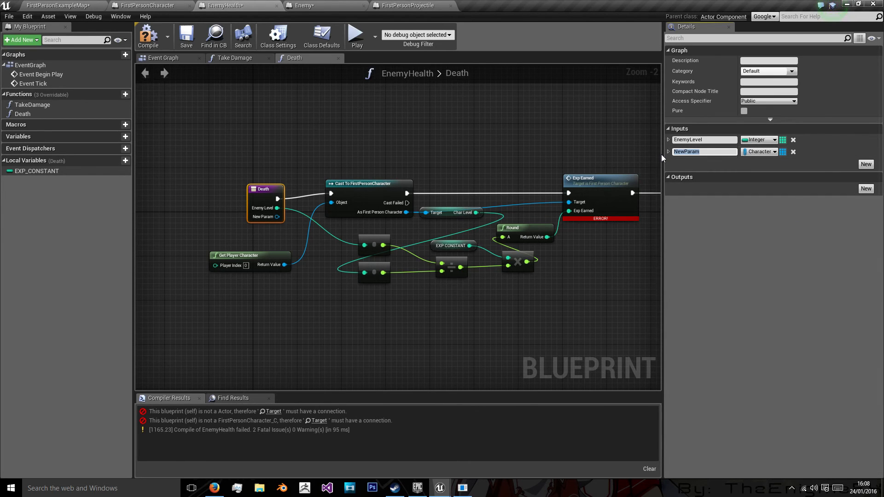
text(Enemy)
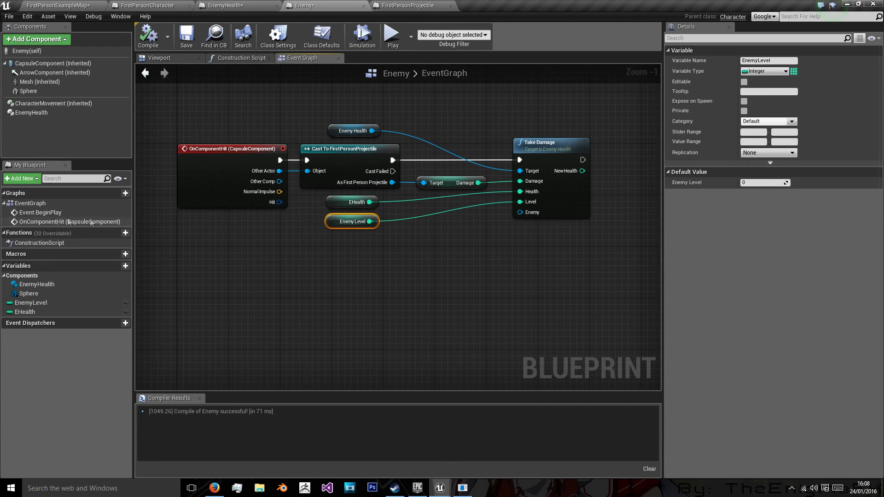
Step: Wire Self into Take Damage's Enemy pin and Death's Enemy input into DestroyActor's Target
drag(540, 213, 431, 243)
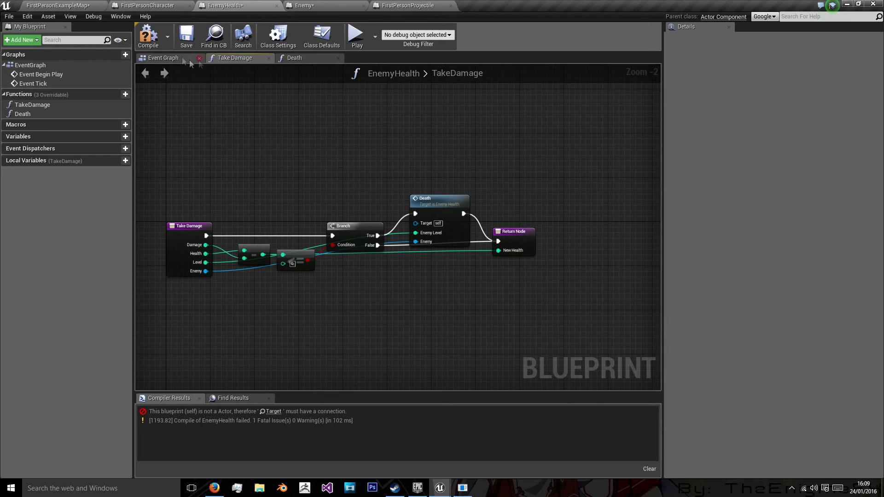
click(295, 57)
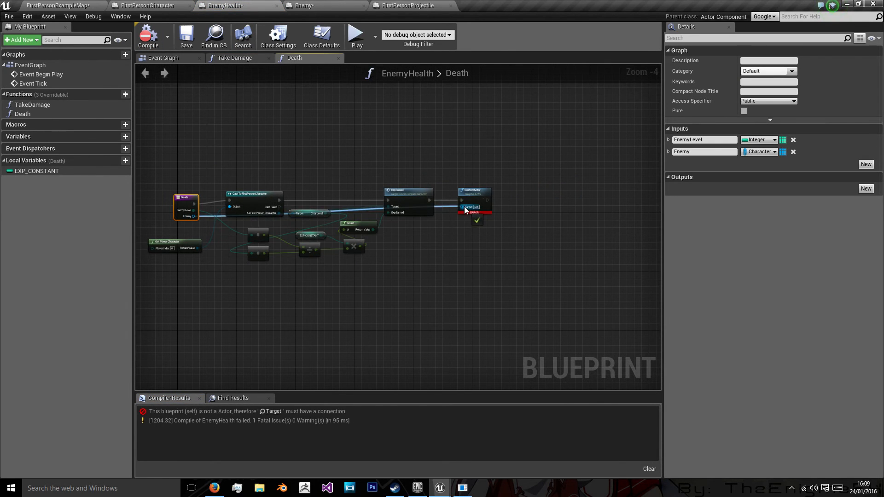
click(307, 5)
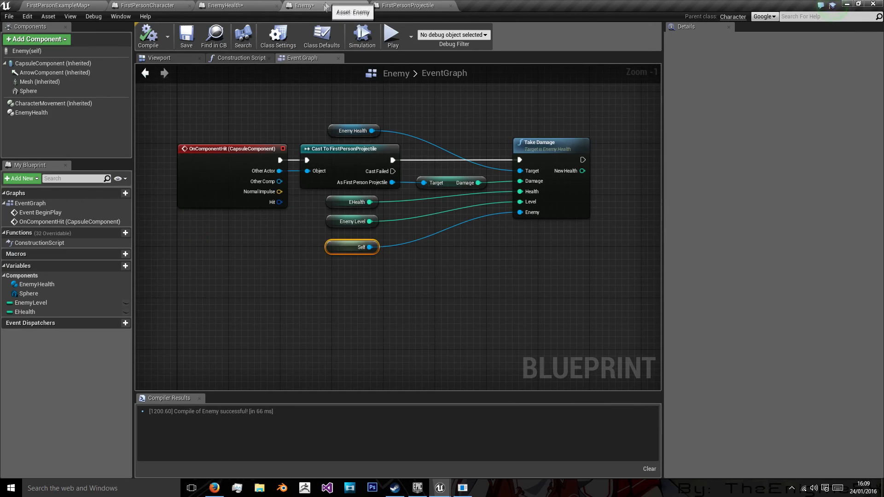
click(148, 5)
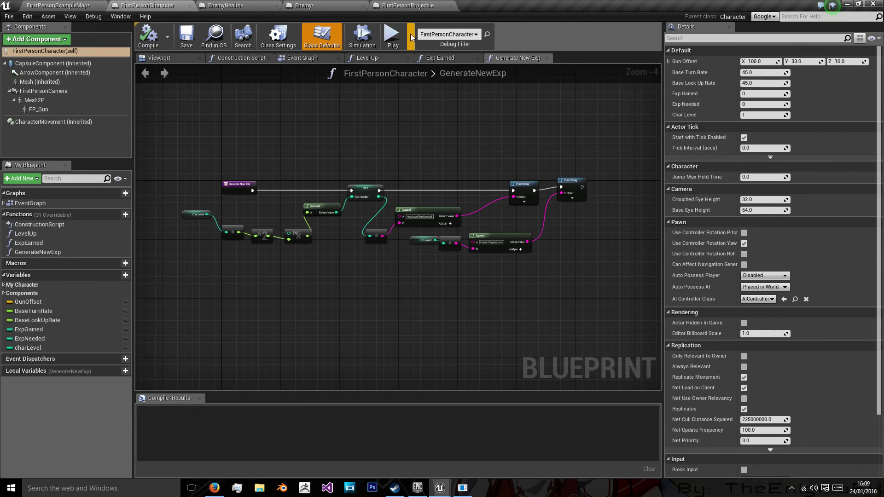
Step: Play-test shooting enemies, stop and relaunch the preview, then return to the Enemy blueprint
click(392, 35)
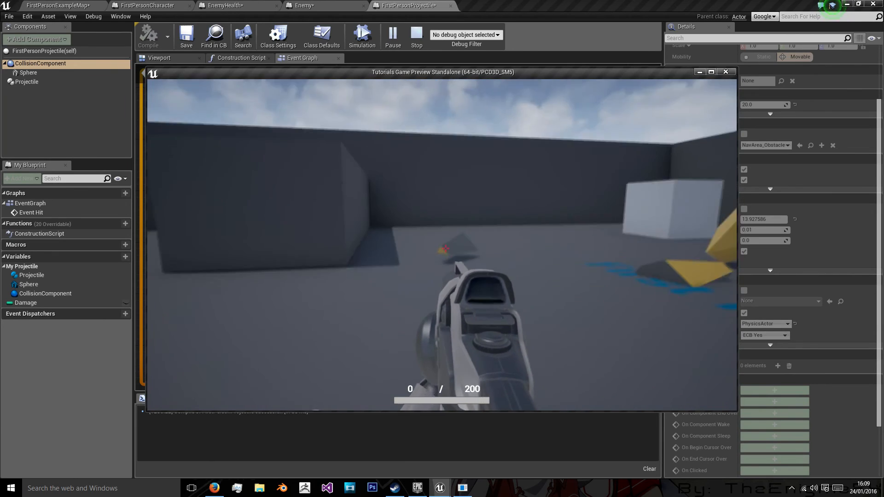
click(417, 35)
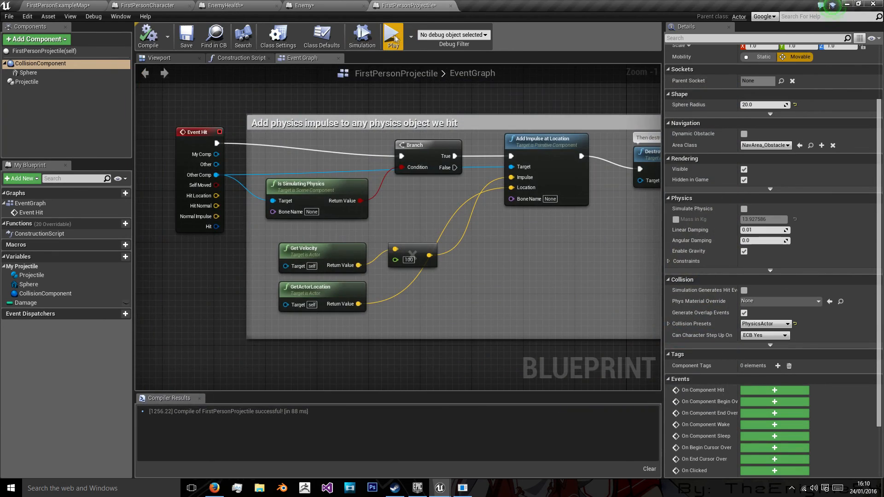
click(394, 35)
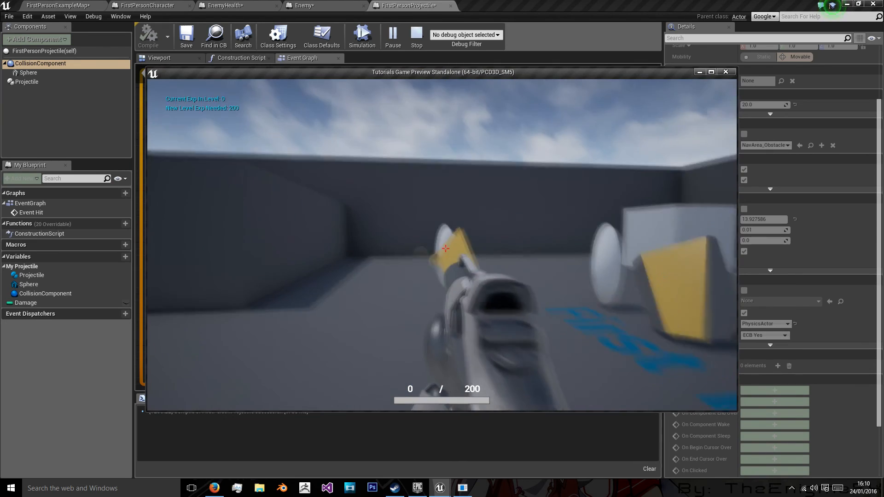
click(148, 5)
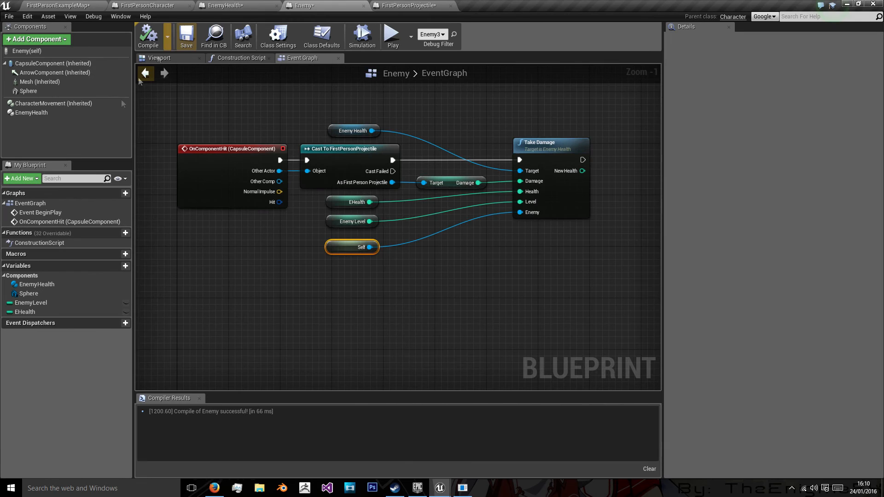
Step: Set EnemyLevel's default value to 1 and play-test the level again
click(31, 302)
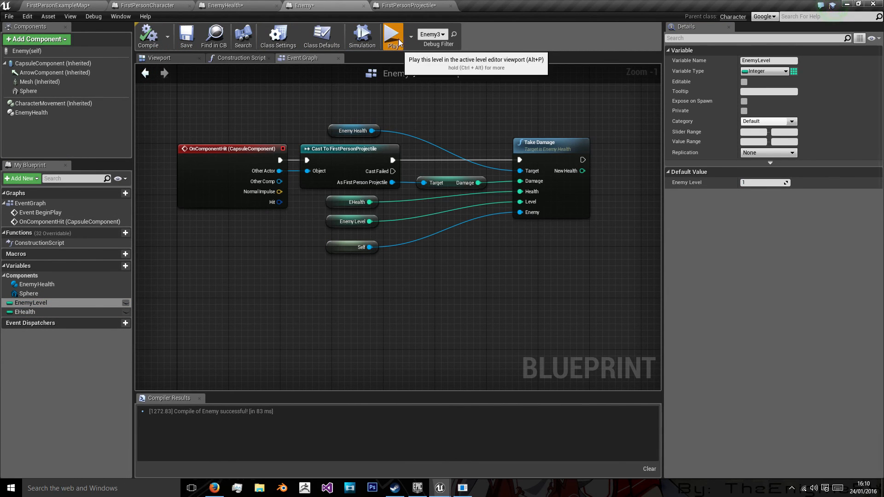
click(393, 34)
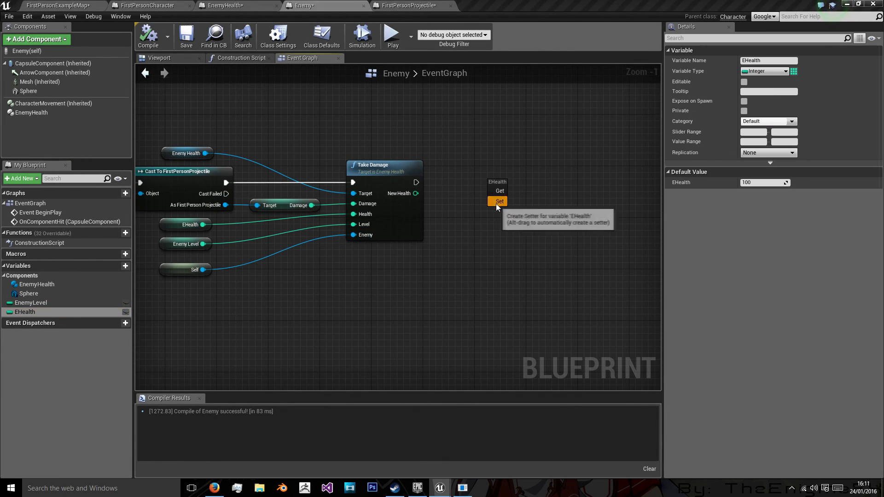
Step: Add a Set EHealth node that runs right after Take Damage
click(499, 201)
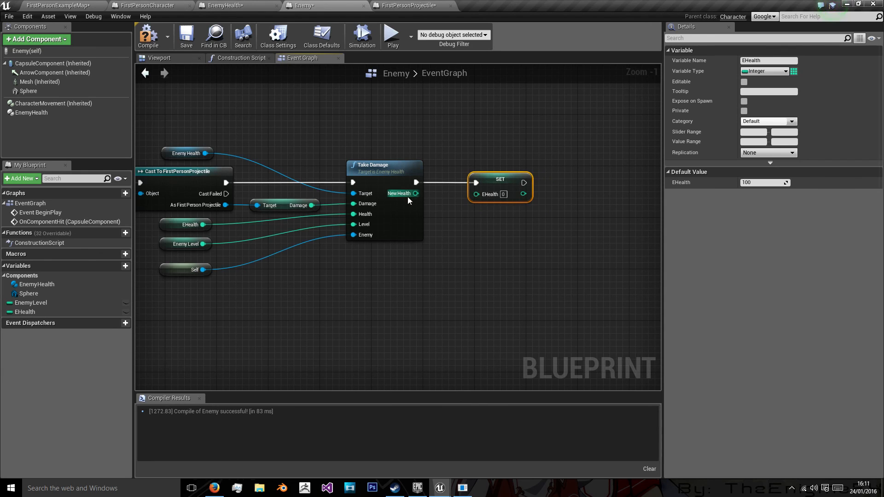